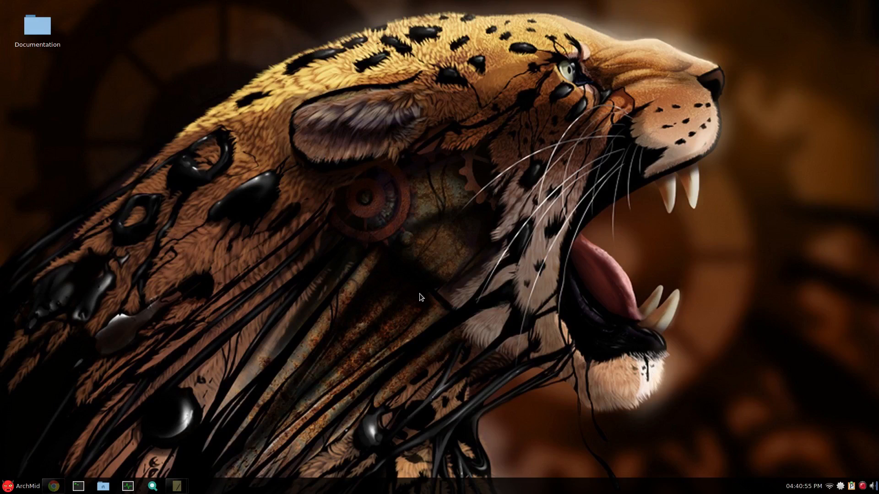
mouse_move(417, 157)
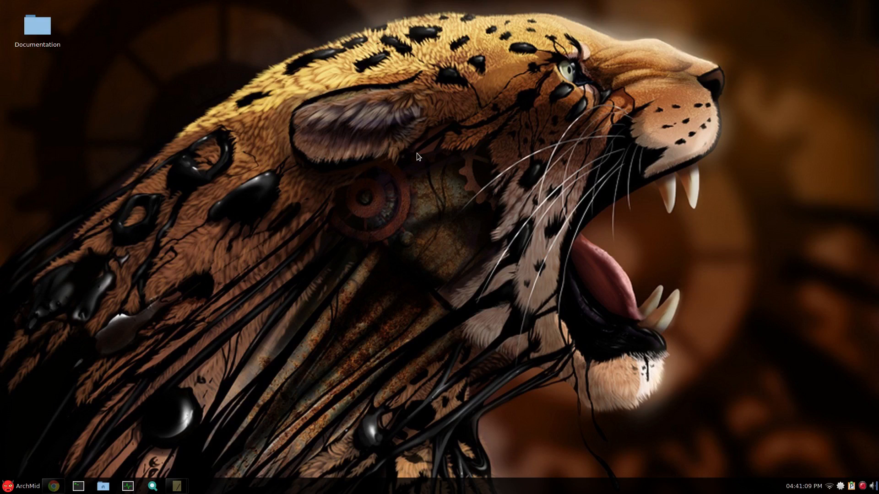
mouse_move(314, 200)
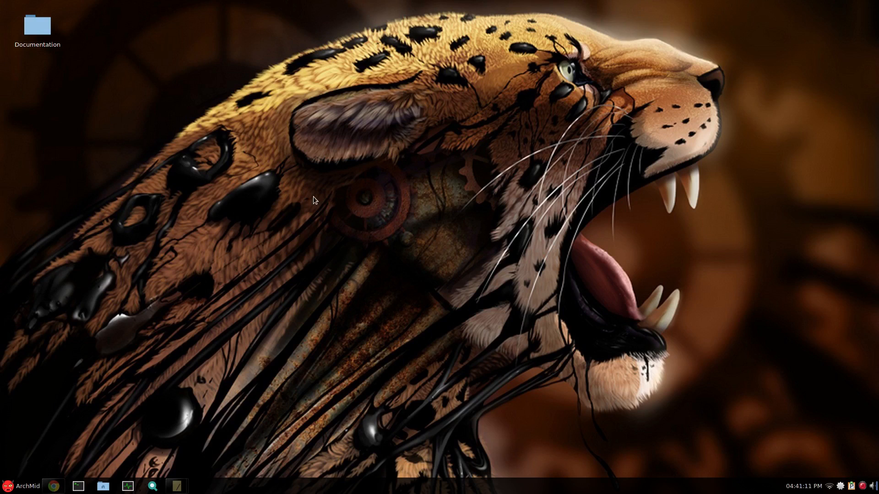
mouse_move(336, 191)
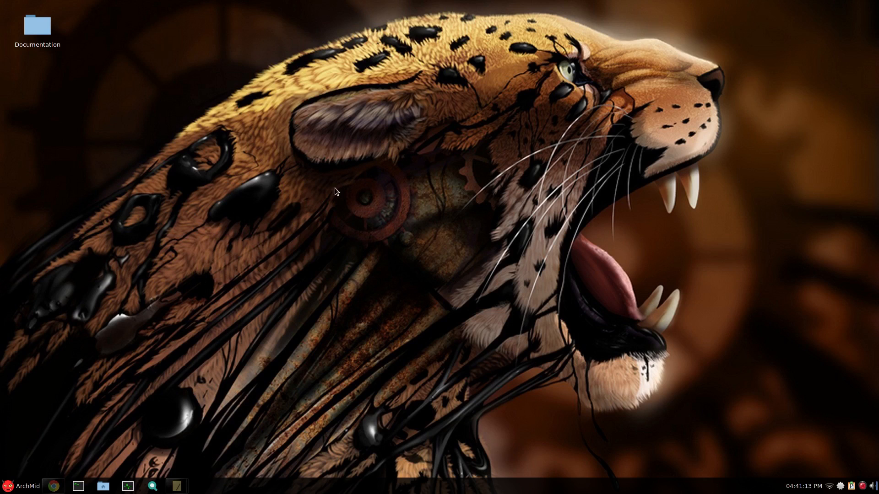
- Review the nouveau CodeNames table in Chrome, then return to the NVIDIA ArchWiki page
left_click(53, 486)
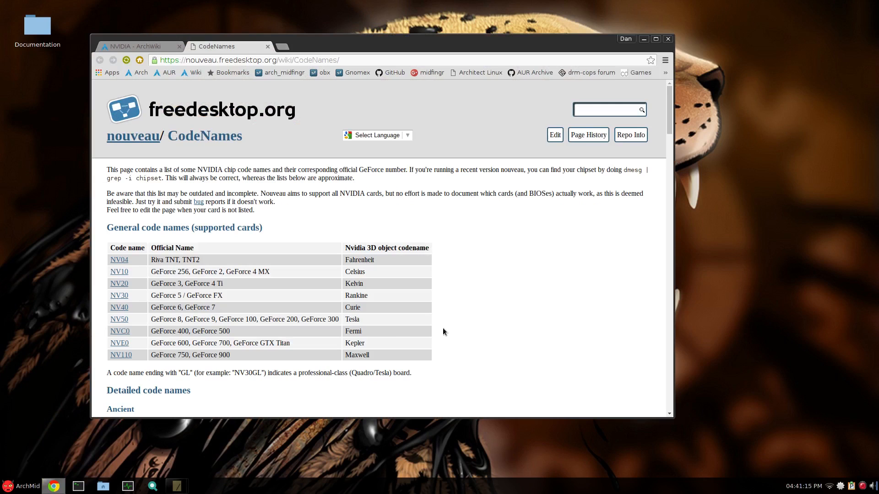
mouse_move(218, 120)
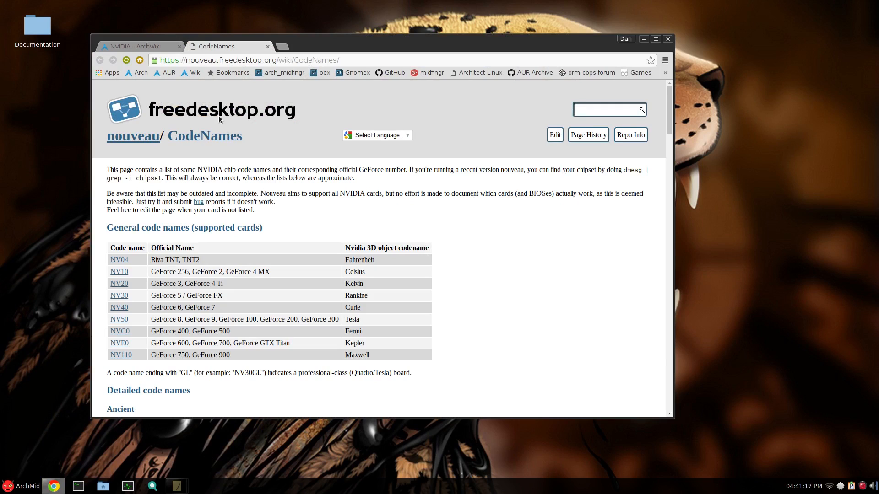
mouse_move(262, 263)
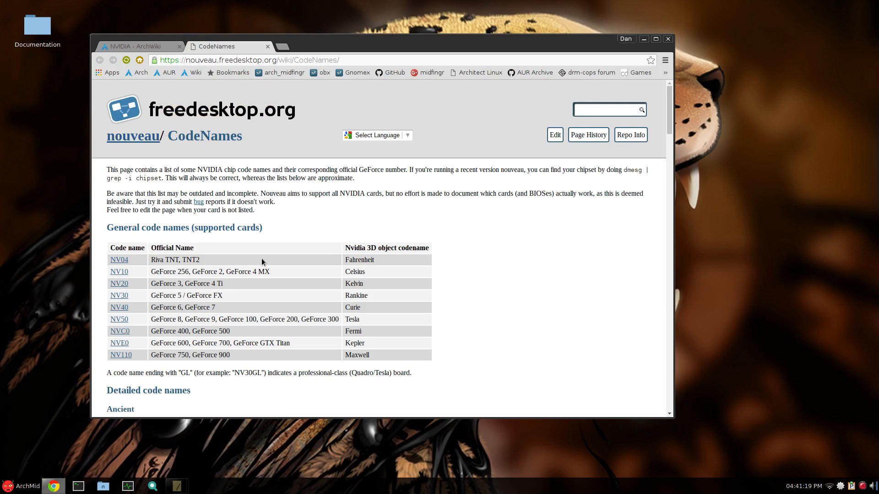
scroll("down", 3)
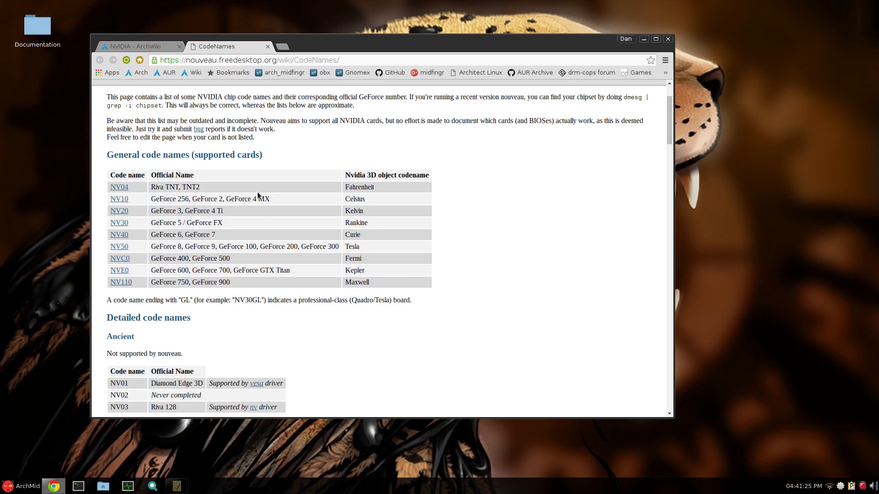
mouse_move(161, 280)
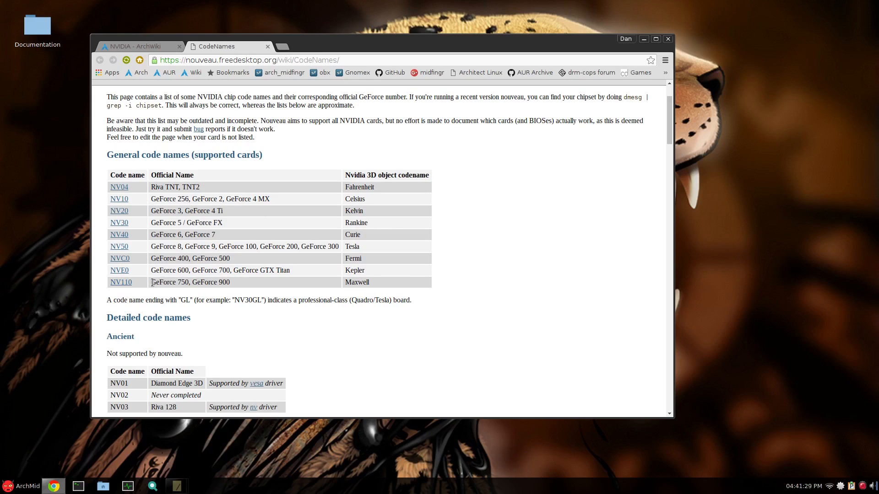
double_click(174, 282)
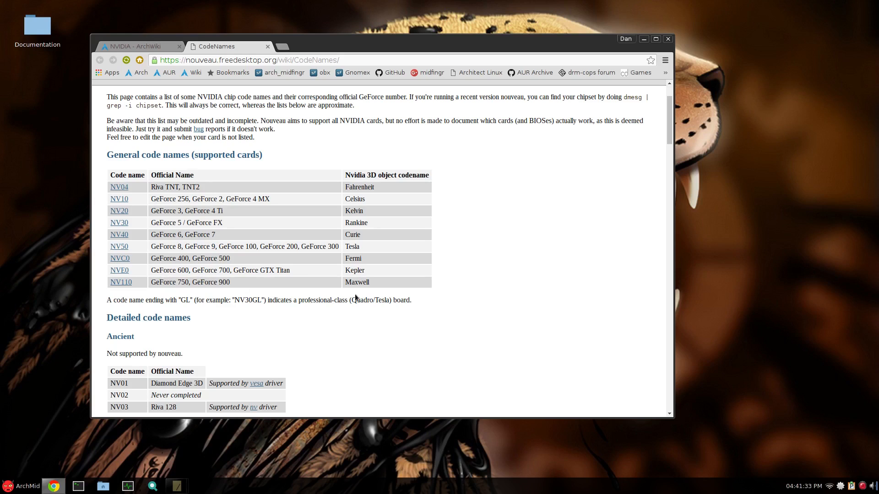
mouse_move(236, 290)
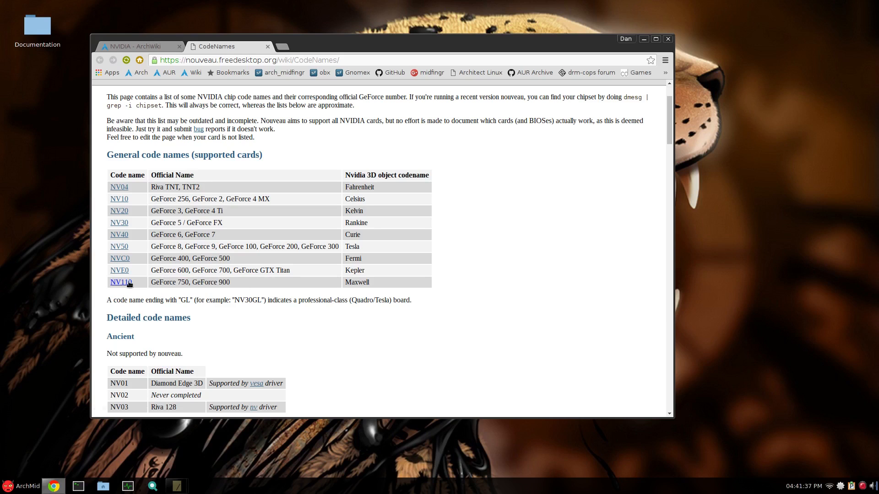
scroll("down", 3)
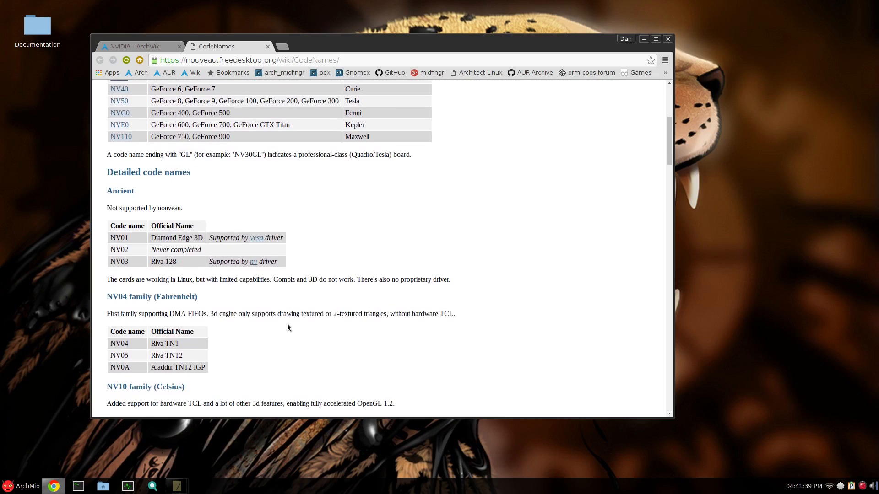
scroll("down", 3)
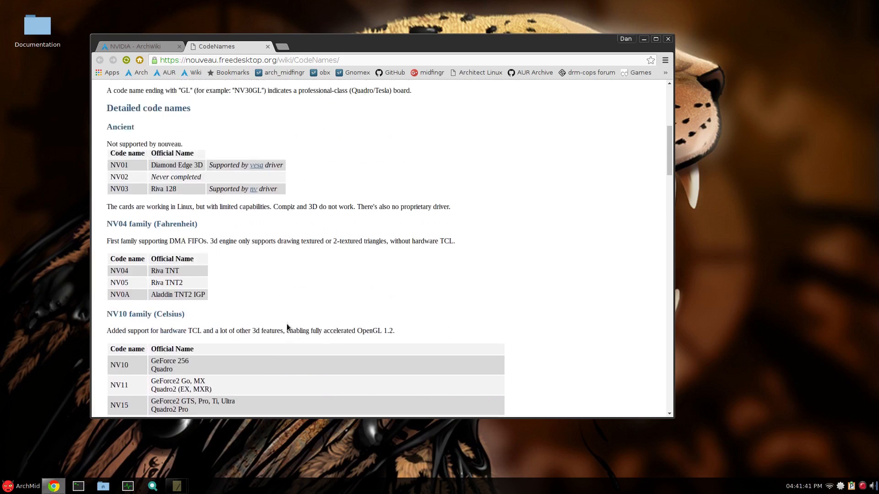
scroll("up", 3)
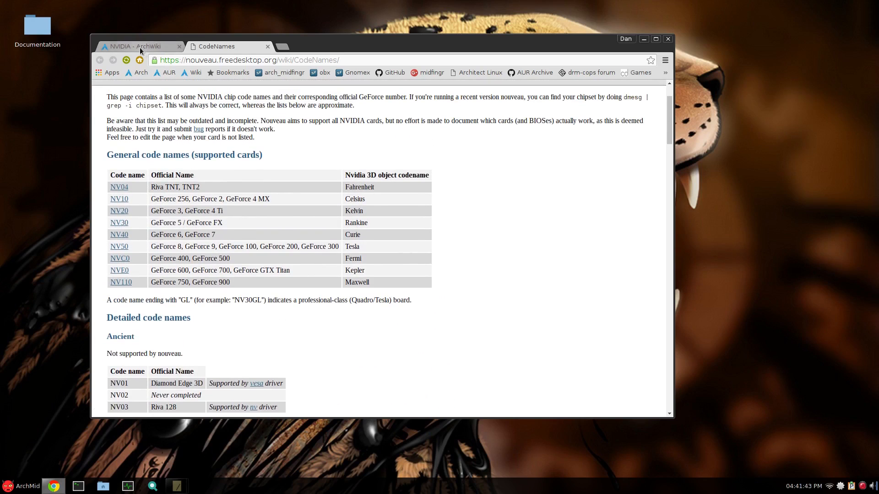
left_click(137, 46)
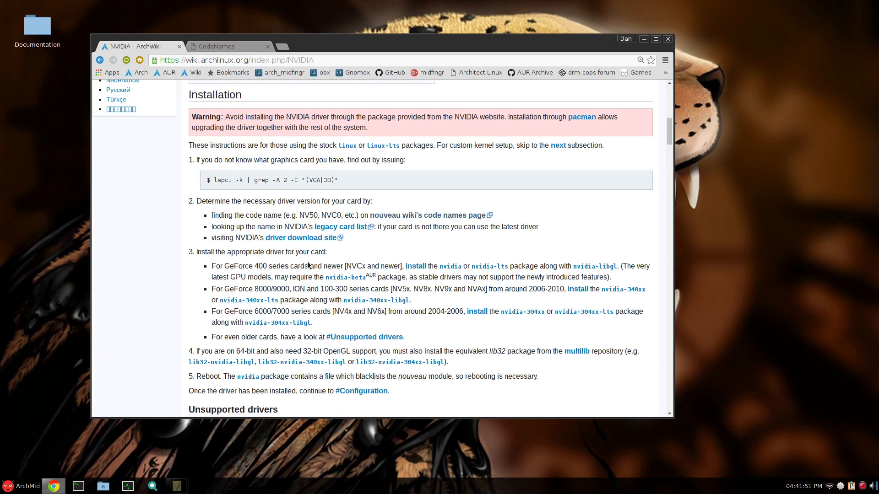
left_click(218, 46)
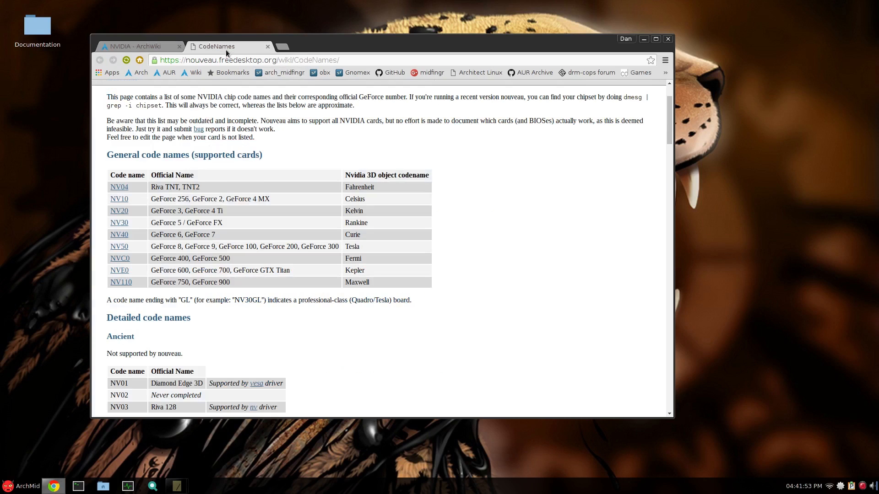
double_click(170, 282)
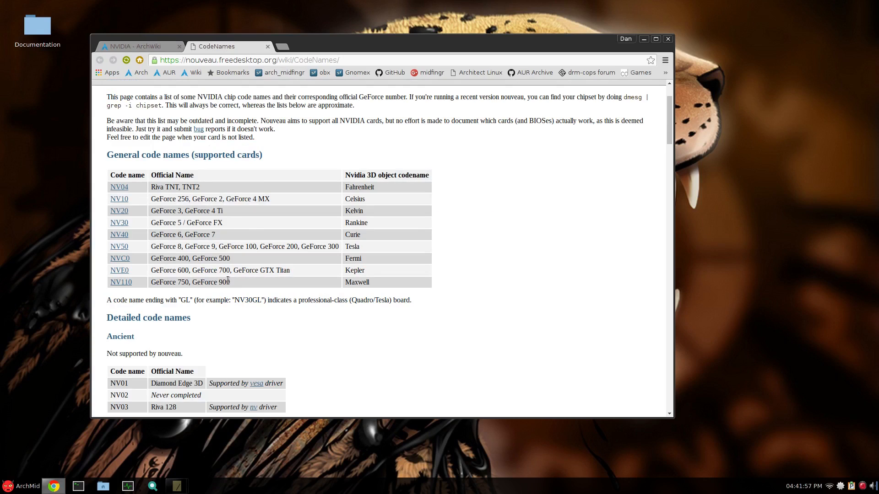
left_click(136, 45)
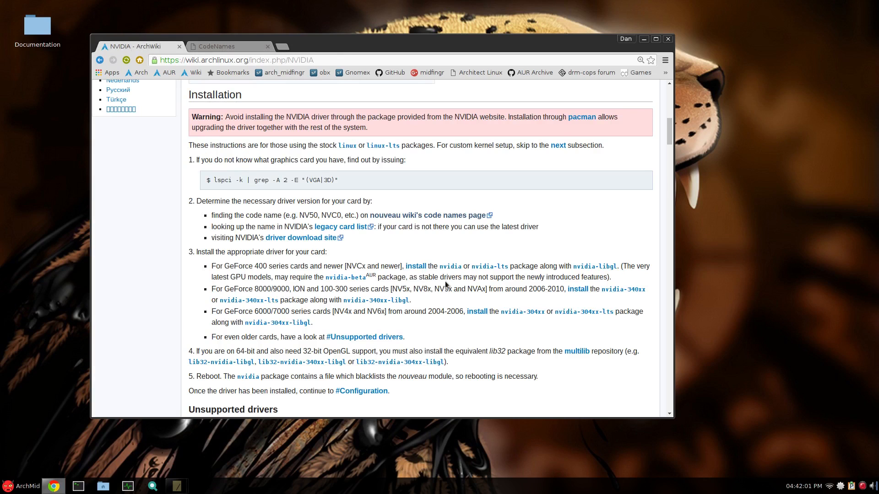
mouse_move(449, 265)
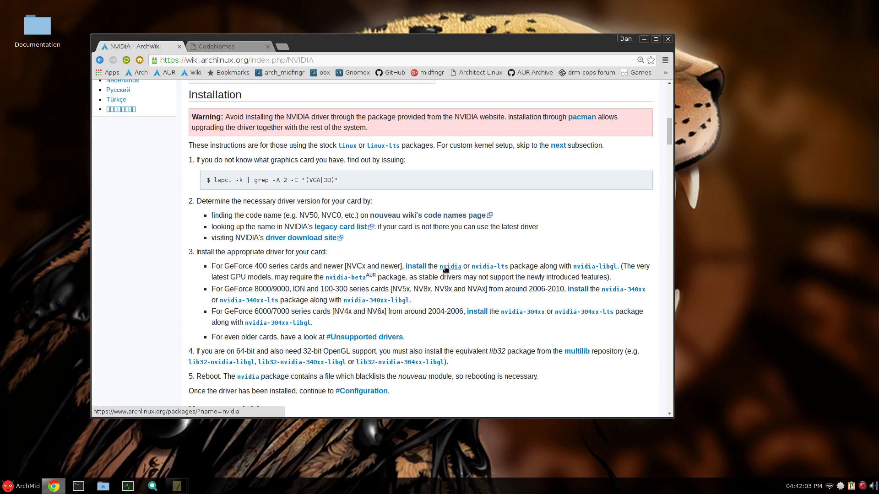
mouse_move(489, 267)
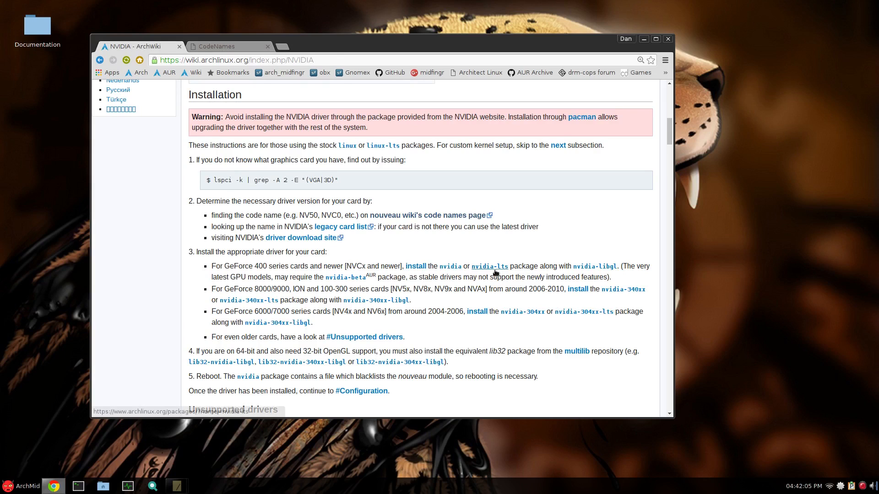
mouse_move(534, 296)
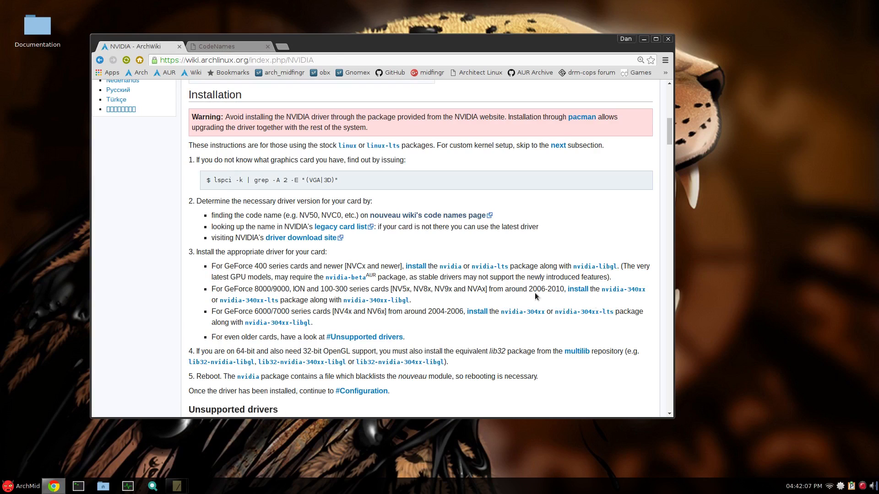
mouse_move(594, 267)
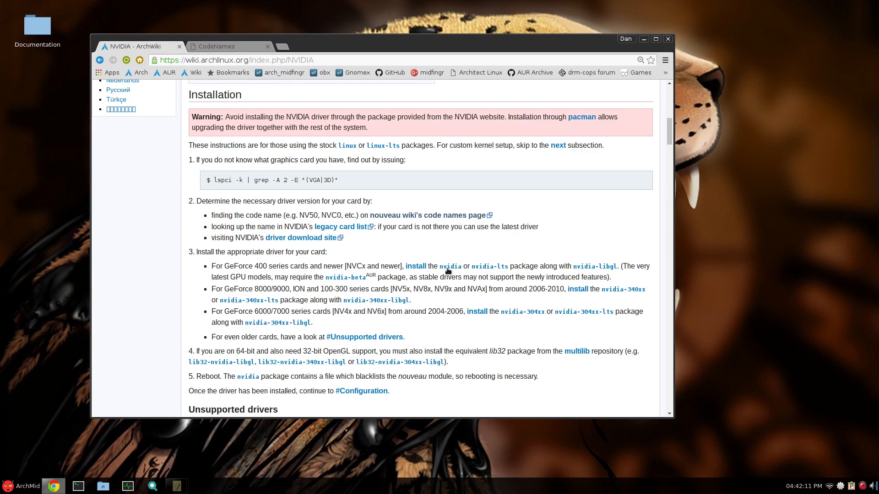
mouse_move(476, 306)
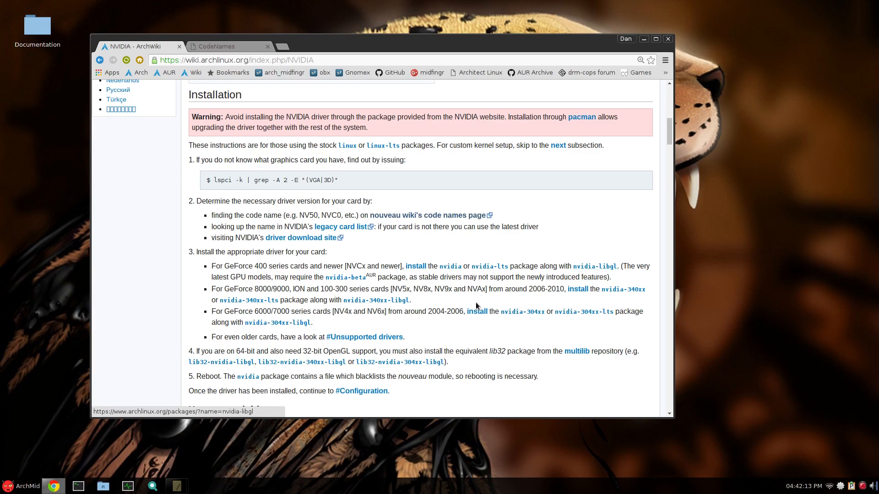
mouse_move(177, 486)
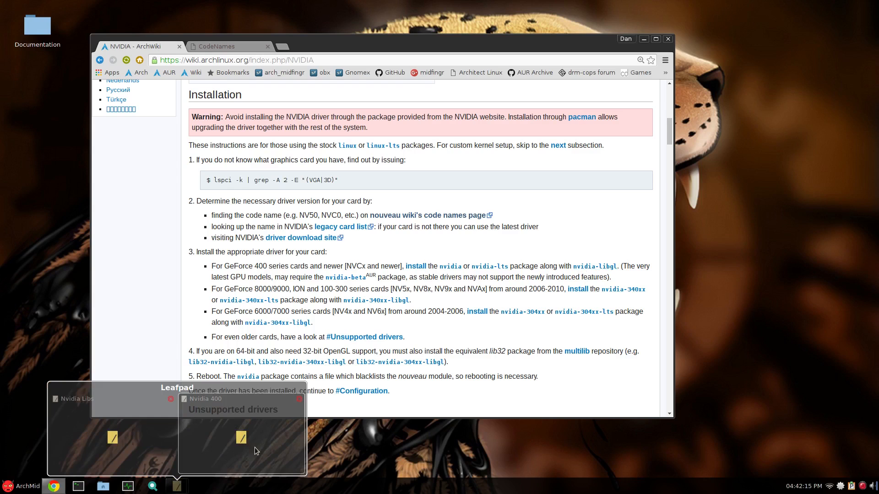
- Bring up the Leafpad 'Nvidia 400' note with the pacman nvidia install command
left_click(241, 437)
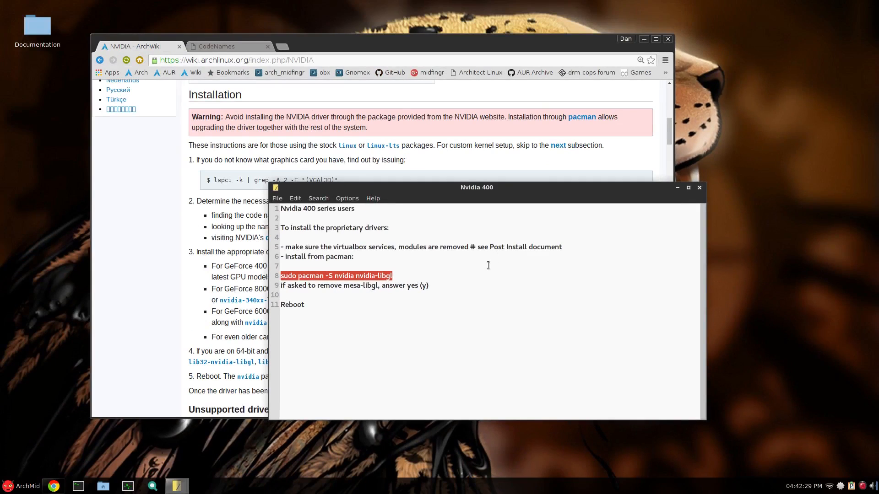
- Read the ArchWiki Installation and Unsupported drivers sections, then switch to the nouveau CodeNames page
left_click(699, 187)
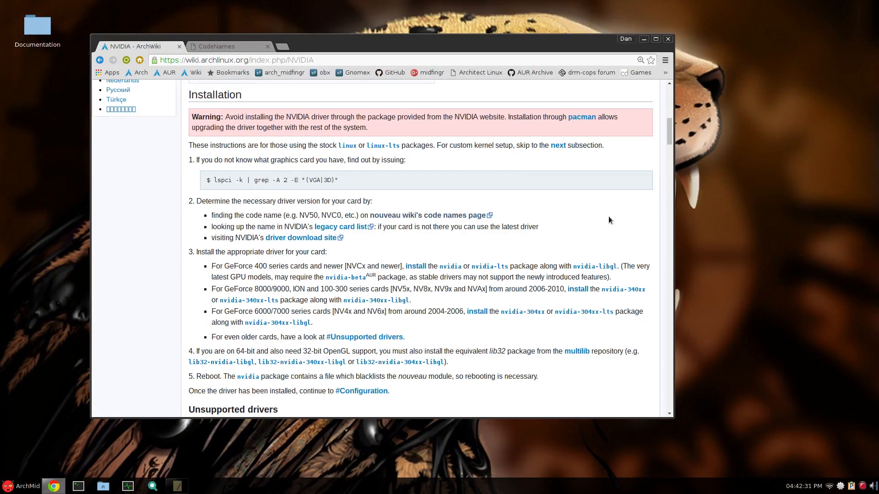
mouse_move(370, 287)
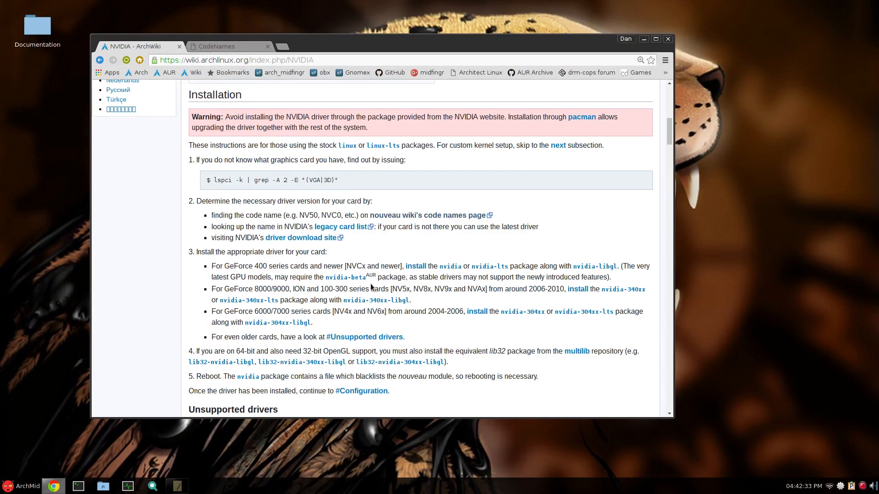
mouse_move(285, 288)
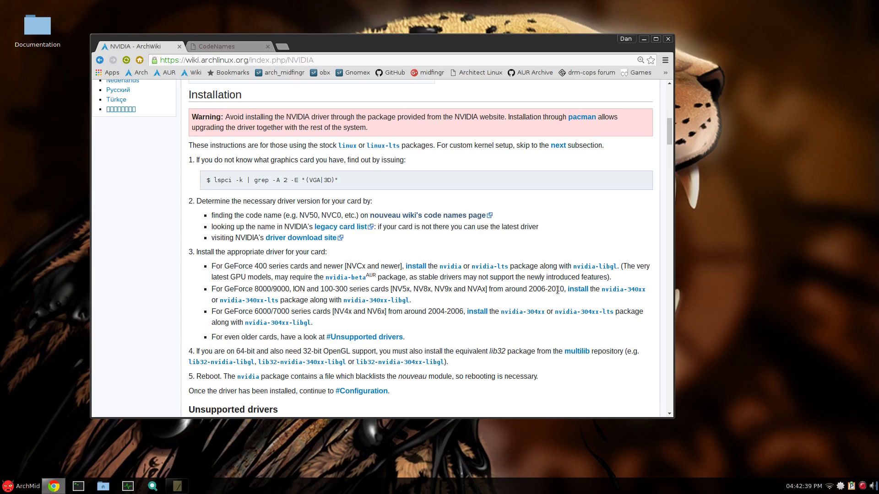
mouse_move(623, 290)
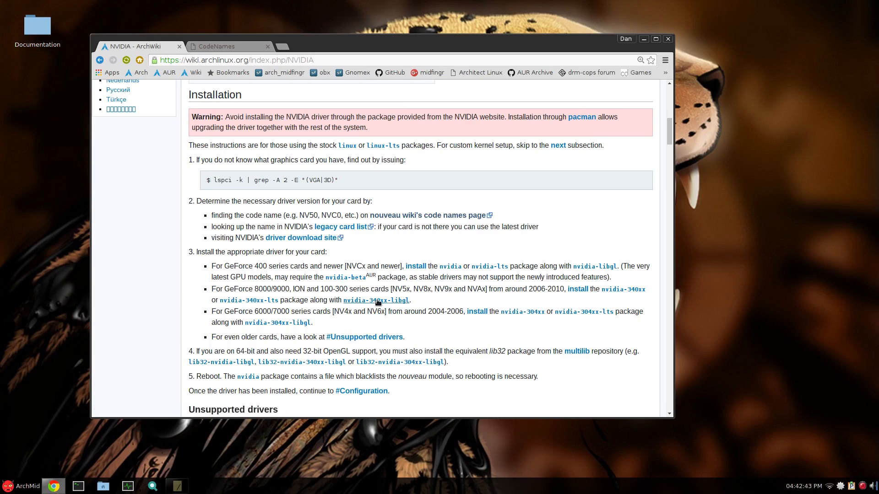
mouse_move(376, 300)
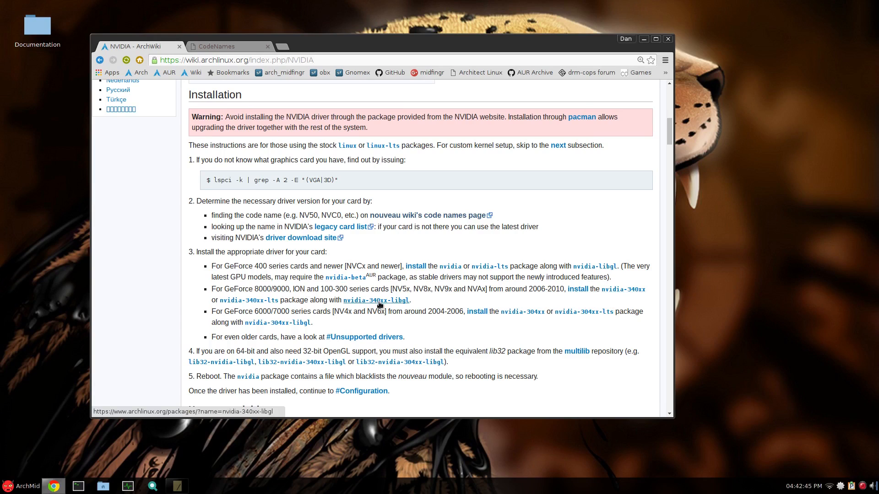
mouse_move(276, 322)
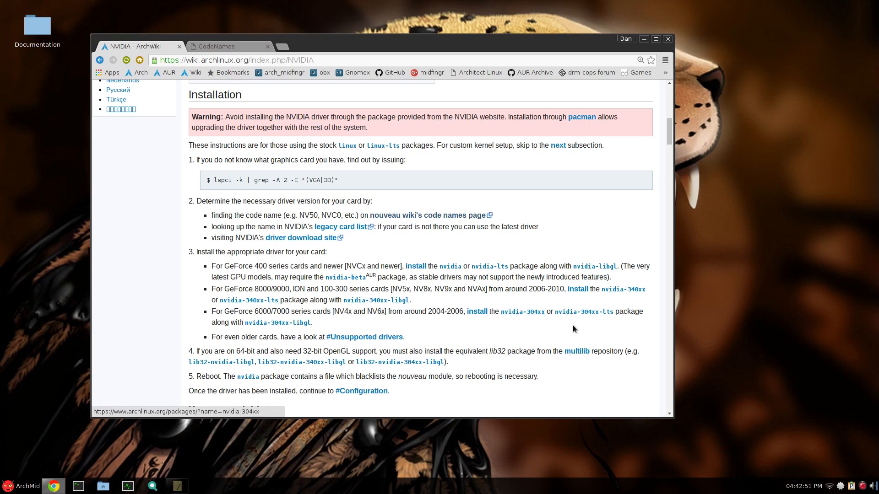
mouse_move(277, 322)
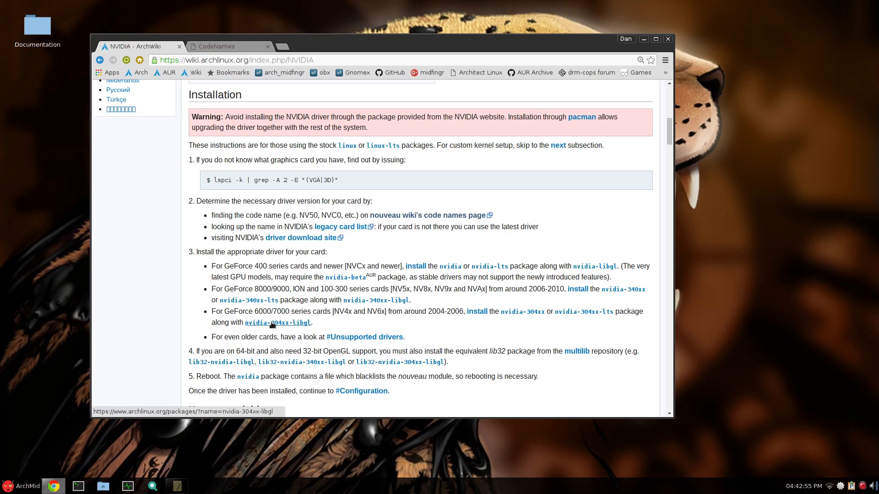
scroll("down", 3)
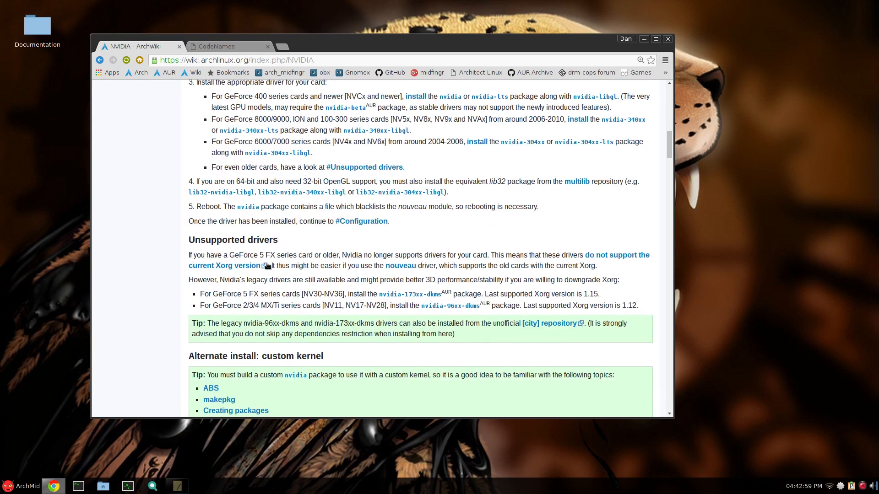
mouse_move(582, 277)
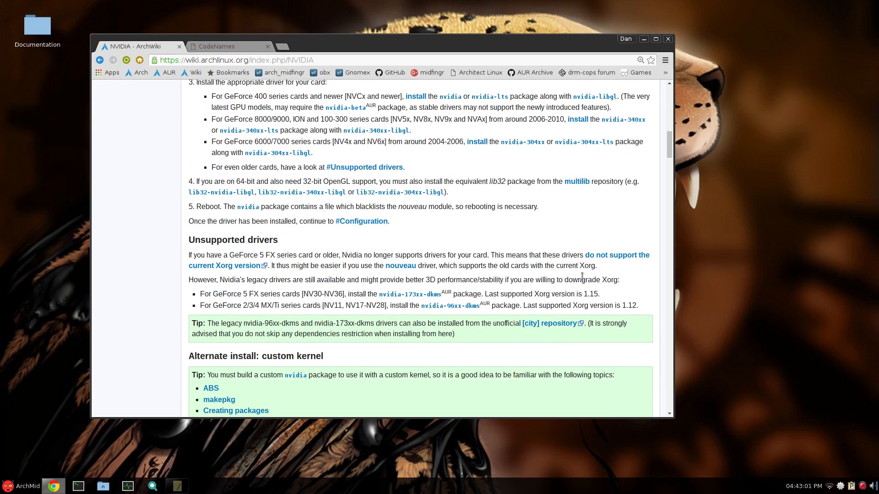
mouse_move(400, 266)
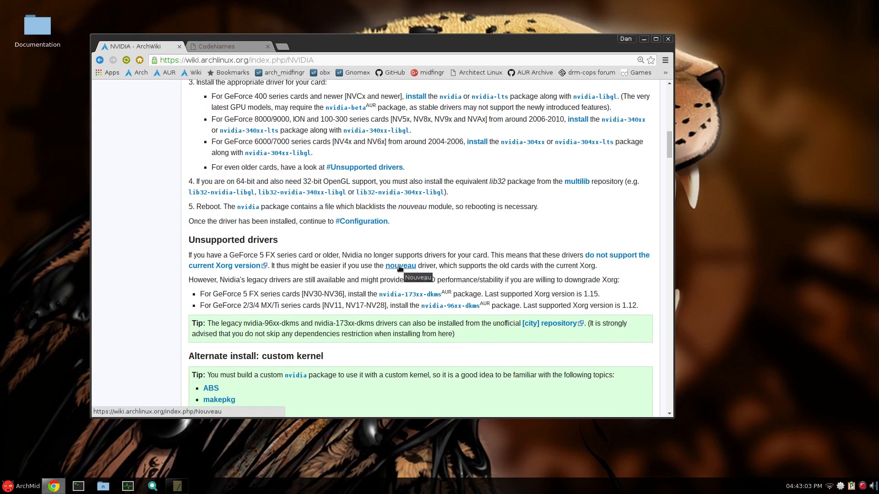
mouse_move(395, 251)
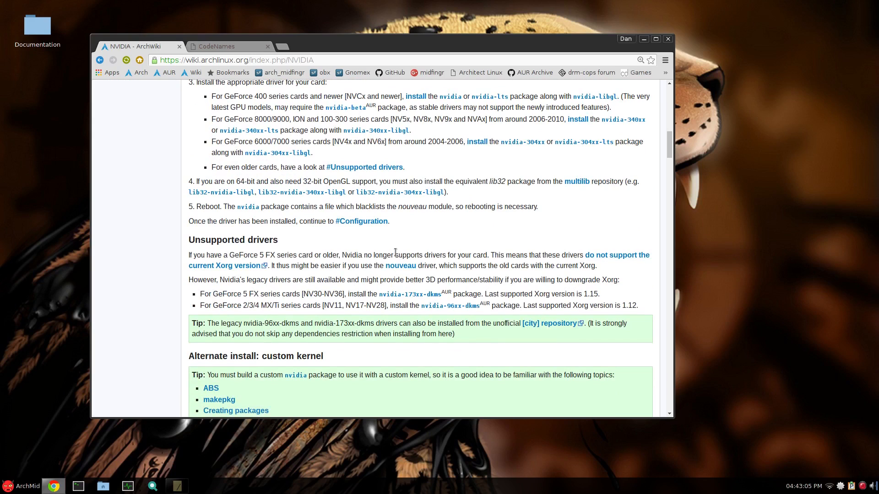
mouse_move(386, 242)
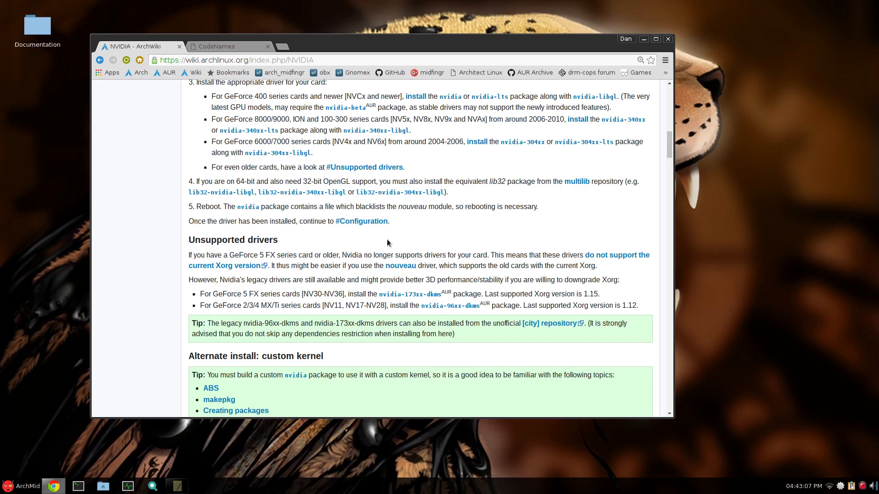
left_click(235, 61)
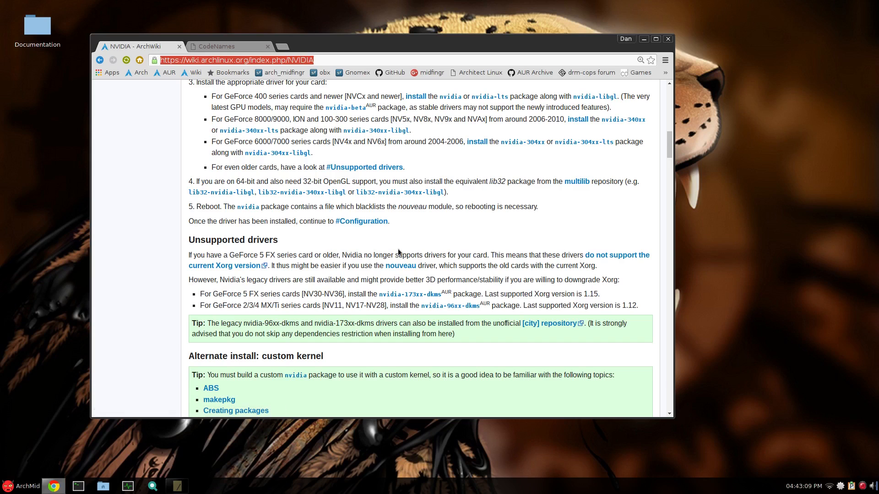
left_click(227, 45)
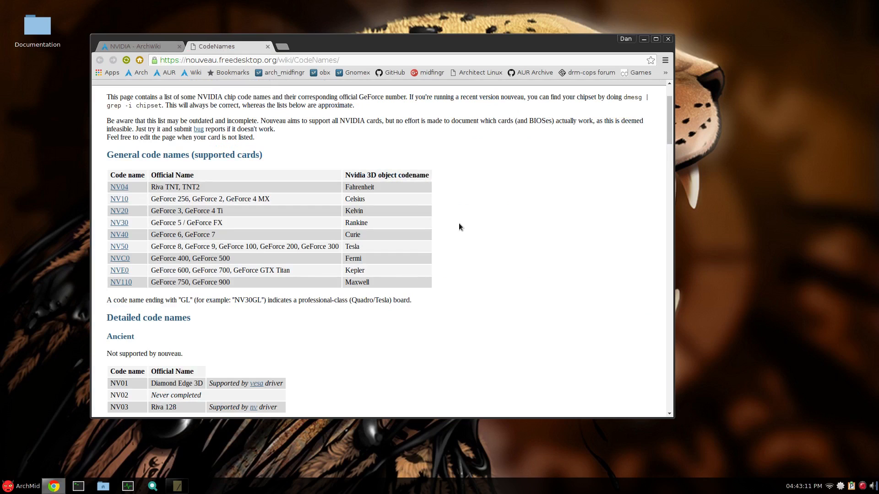
left_click(643, 39)
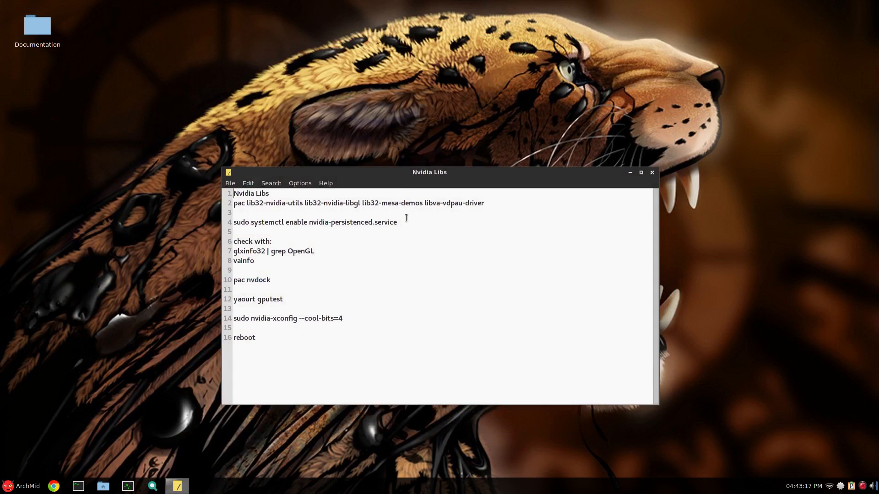
mouse_move(432, 260)
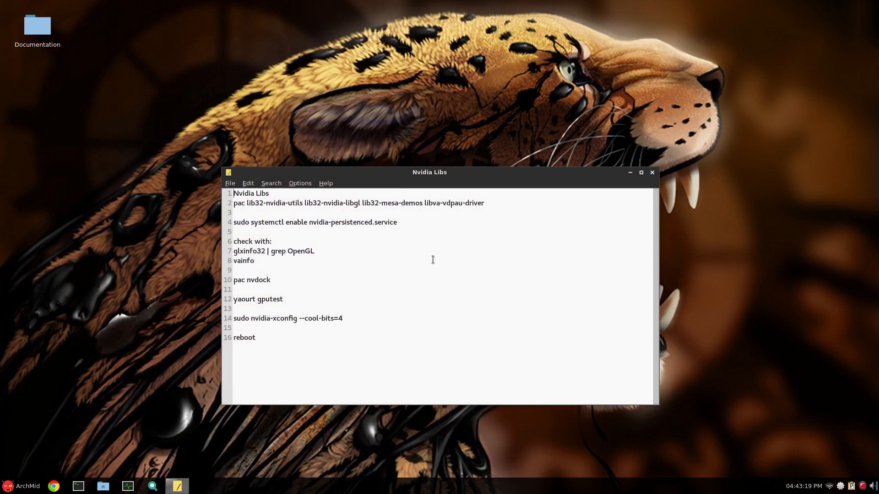
mouse_move(361, 222)
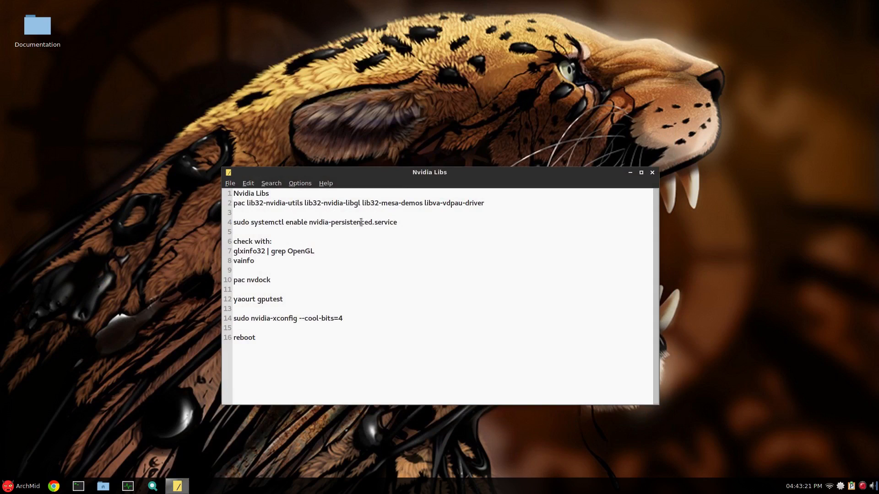
- Focus the Leafpad 'Nvidia Libs' note to pick out the lib32 driver packages command
left_click(641, 172)
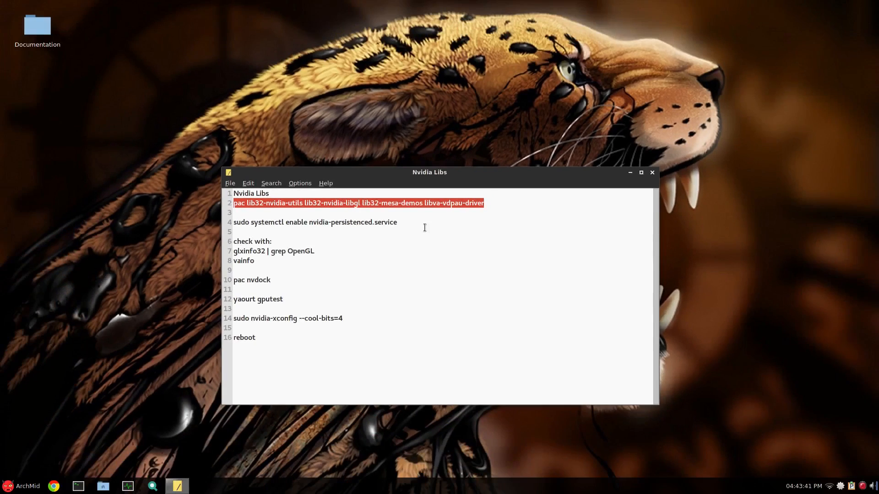
- Install lib32-nvidia-utils, lib32-nvidia-libgl, lib32-mesa-demos and libva-vdpau-driver via pac, answering Y
left_click(78, 486)
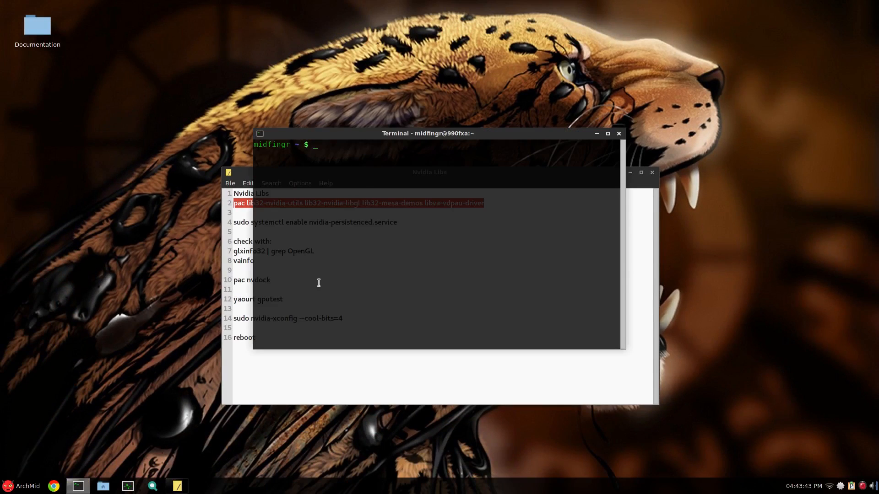
type("pac lib32-nvidia-utils lib32-nvidia-libgl lib32-mesa-demos libva-vdpau-driver")
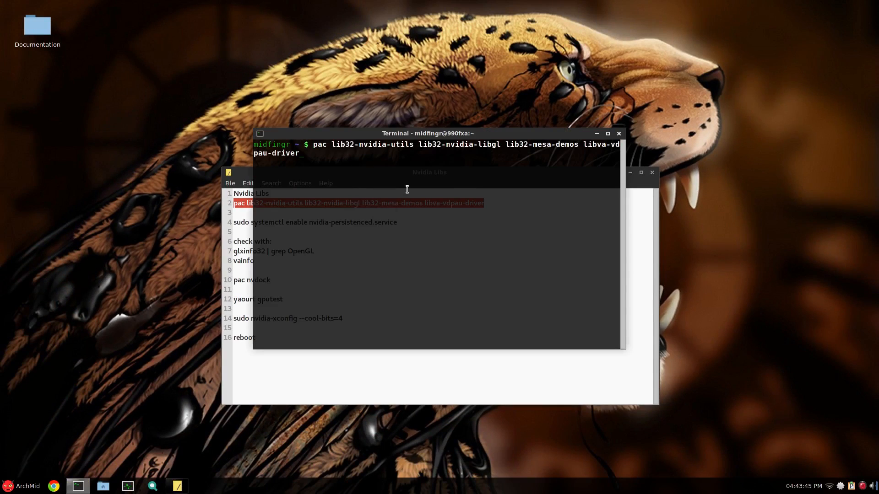
key("Return")
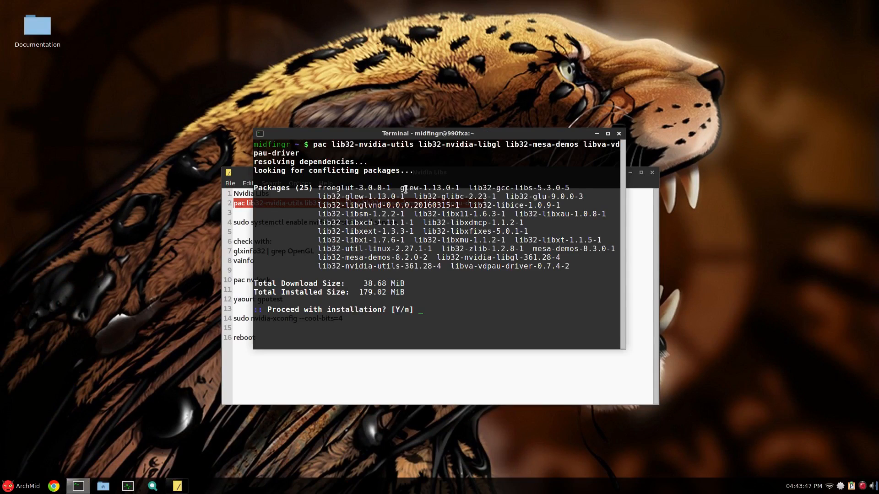
type("Y")
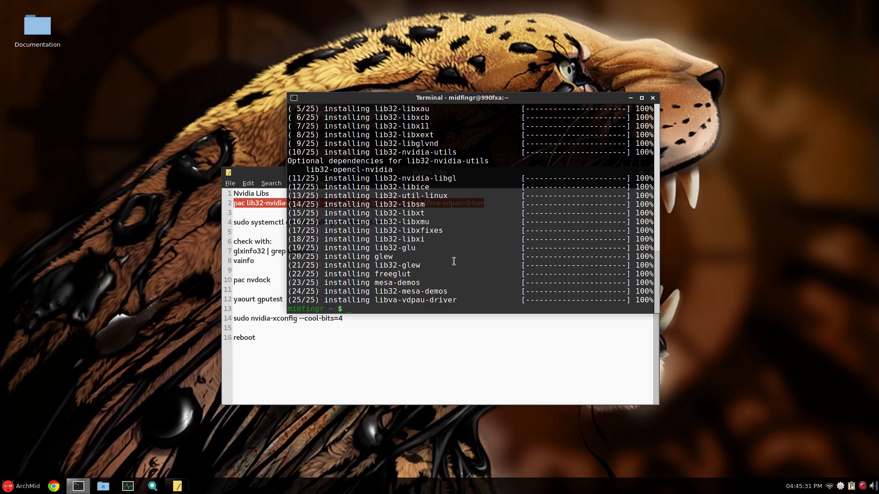
- Start installing nvidia-settings with sudo pacman -S
left_click(25, 486)
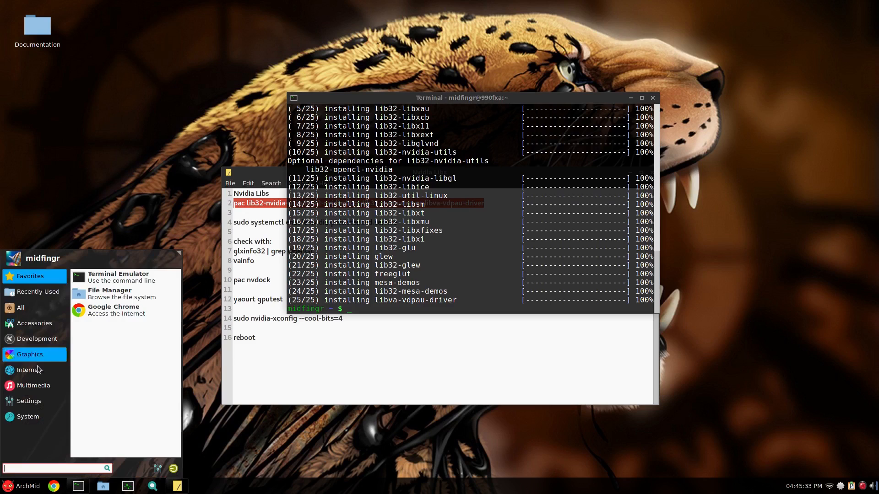
left_click(475, 252)
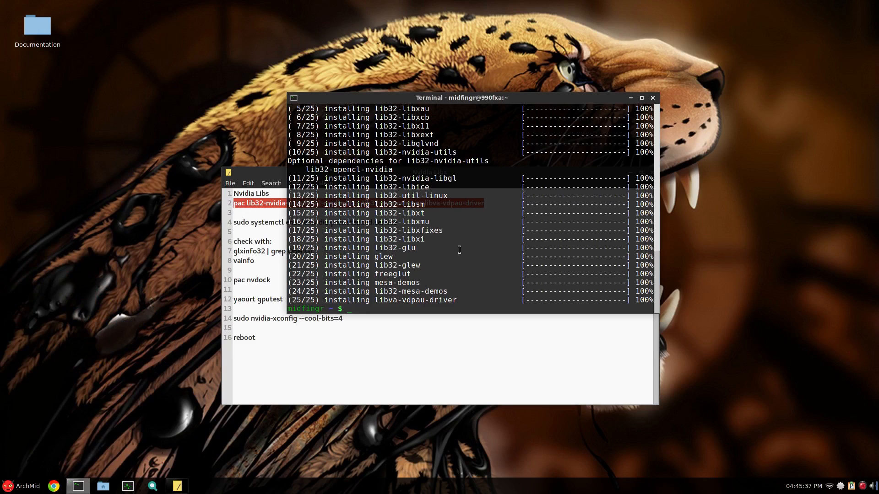
type("sudo")
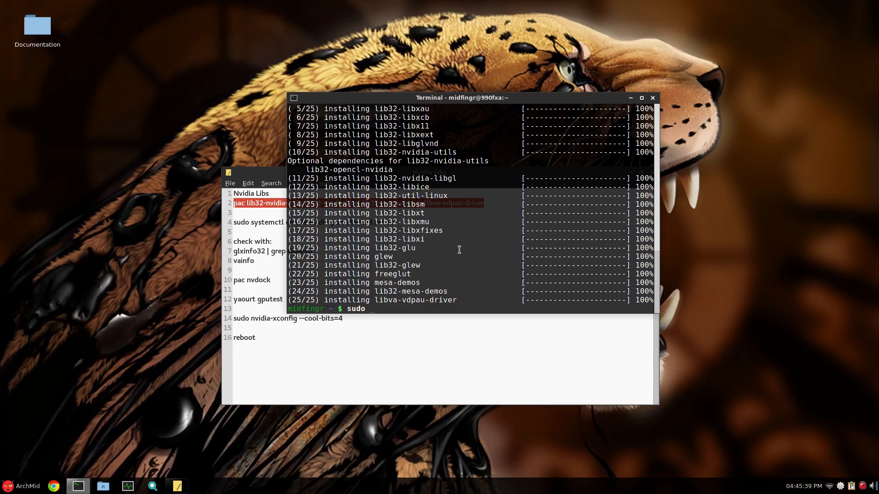
type("pacman -")
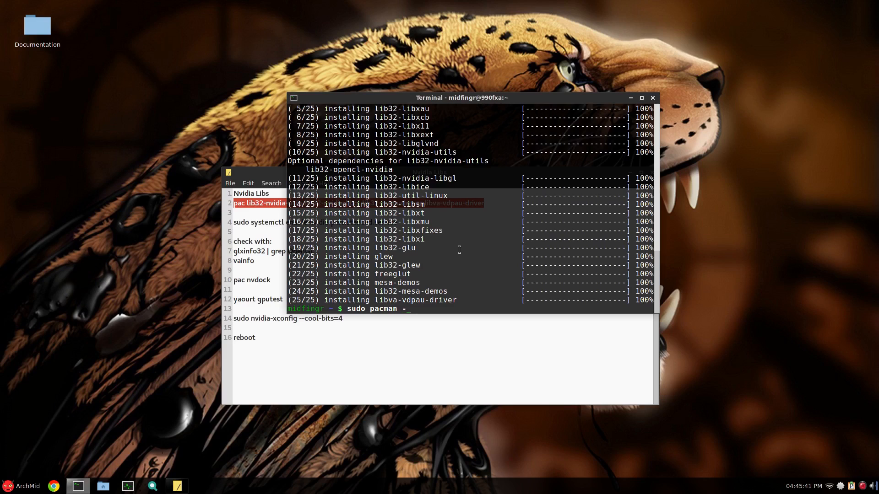
type("-S nvid")
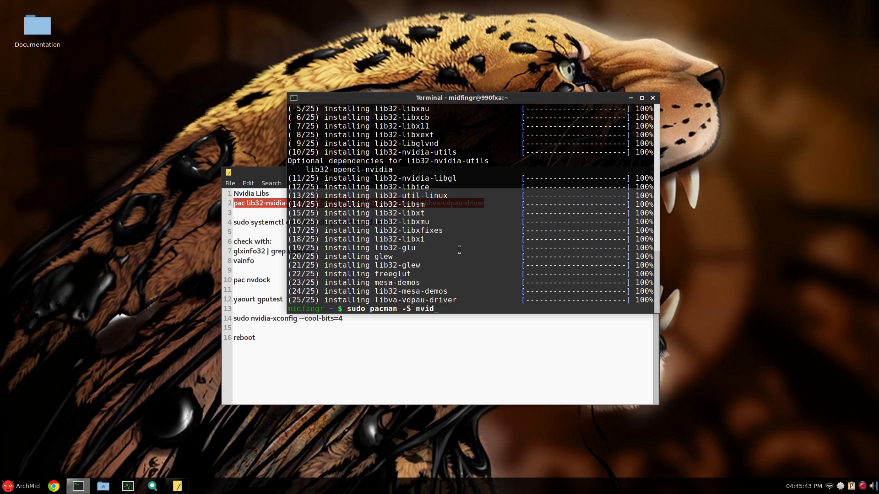
type("ia-settings")
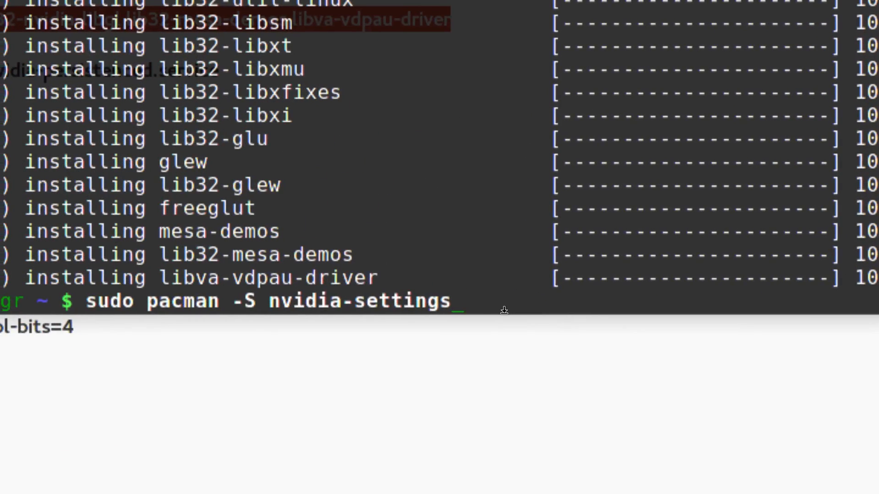
key("Return")
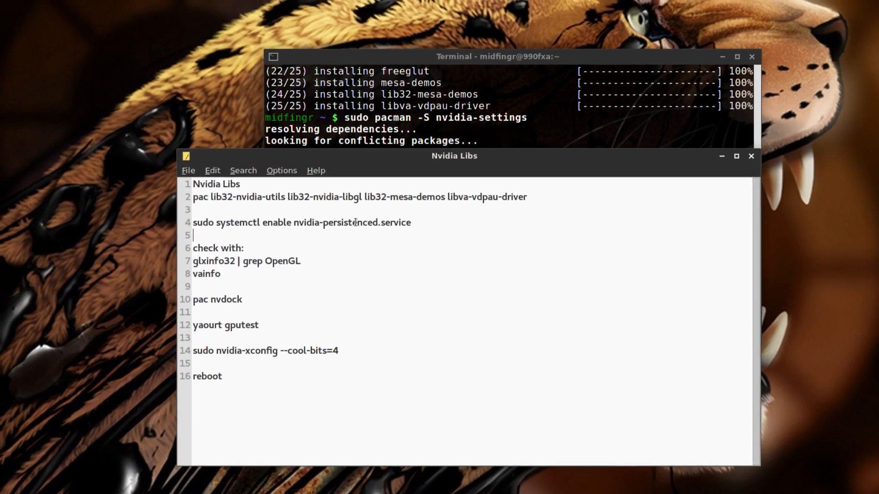
- Enable nvidia-persistenced.service with systemctl, pasted from the notes
triple_click(301, 222)
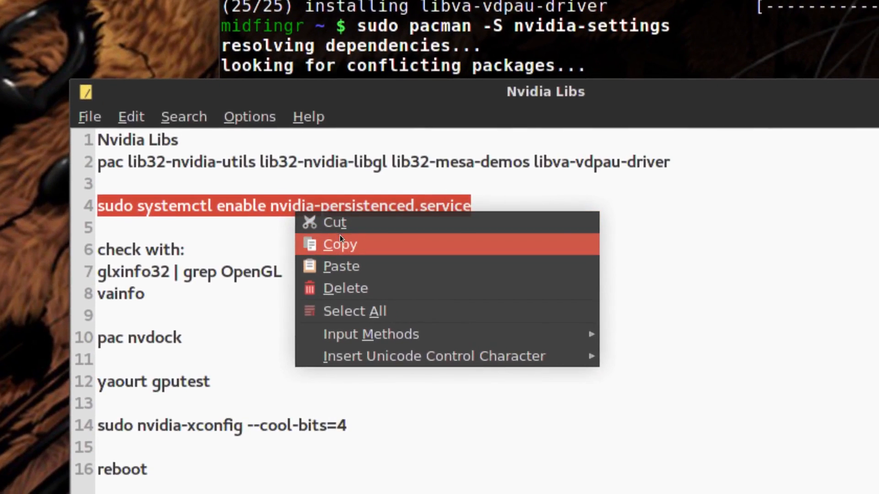
left_click(340, 244)
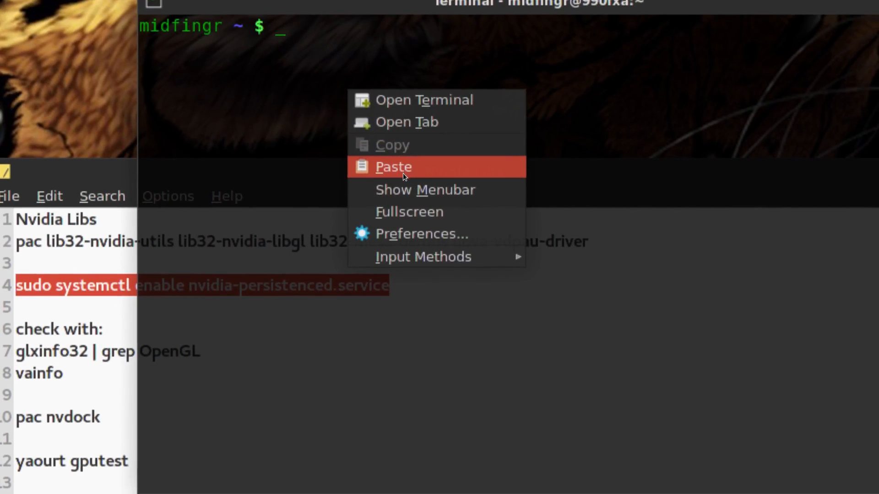
left_click(393, 167)
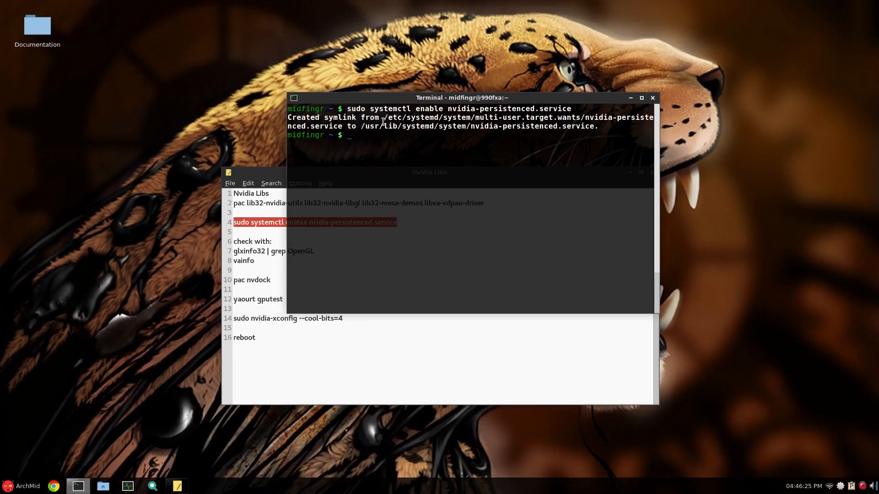
left_click(288, 259)
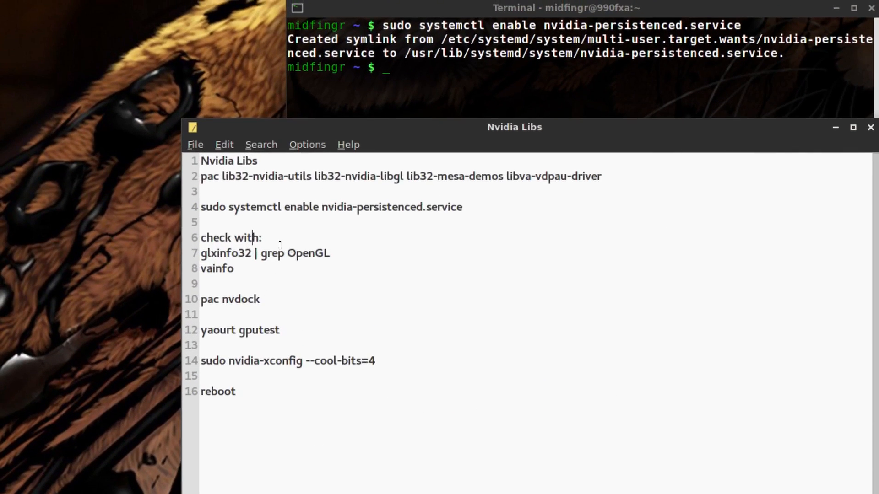
- Run the glxinfo32 | grep OpenGL check pasted from the notes
double_click(256, 249)
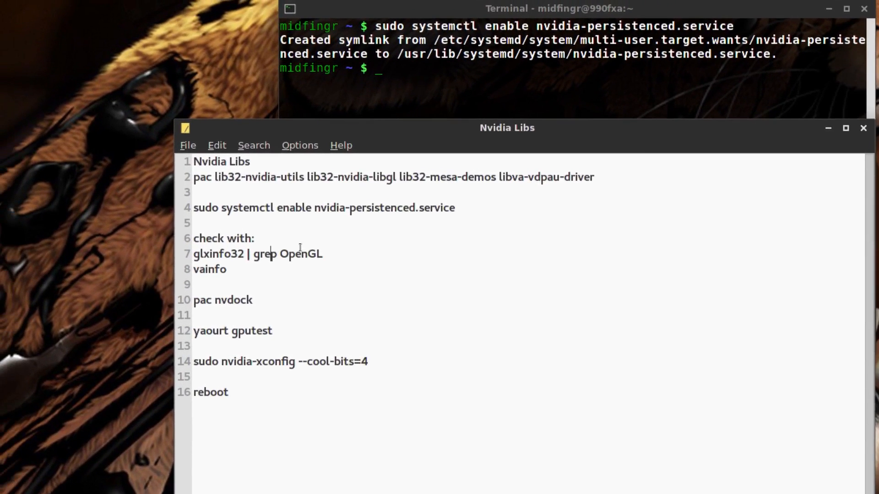
triple_click(259, 254)
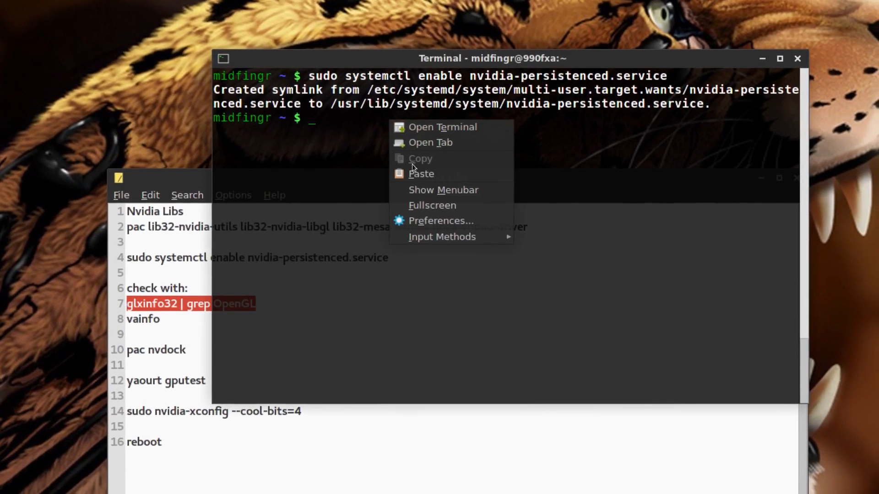
left_click(421, 173)
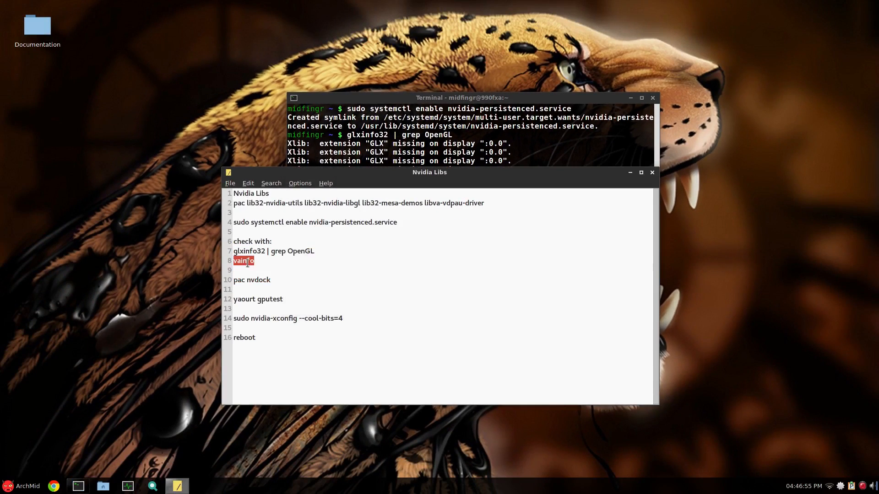
- Run vainfo in the terminal to check VA-API/VDPAU support
left_click(449, 134)
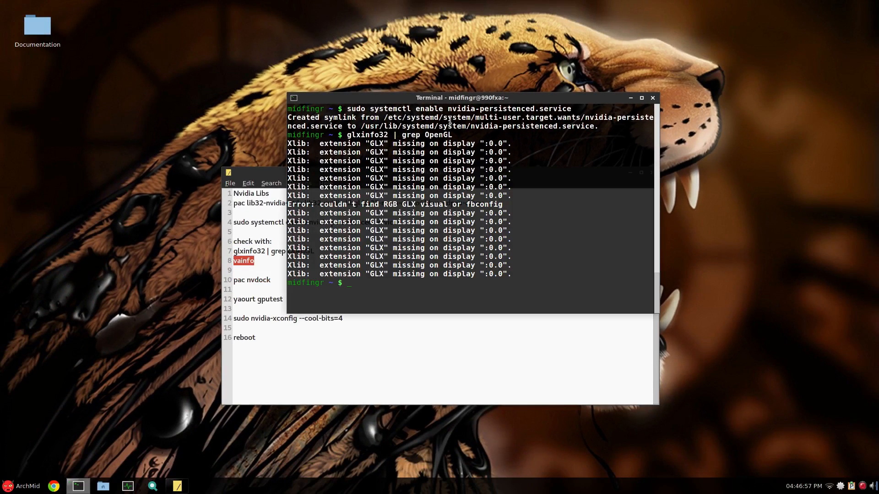
type("vainfo")
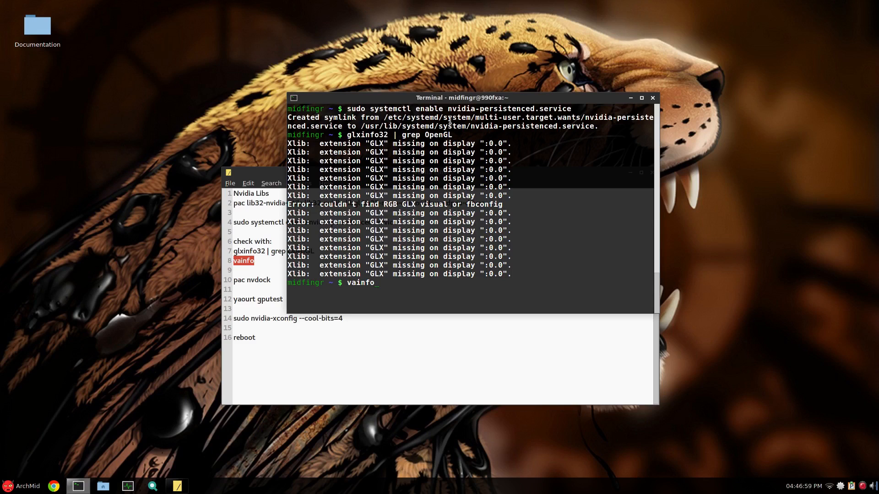
key("Return")
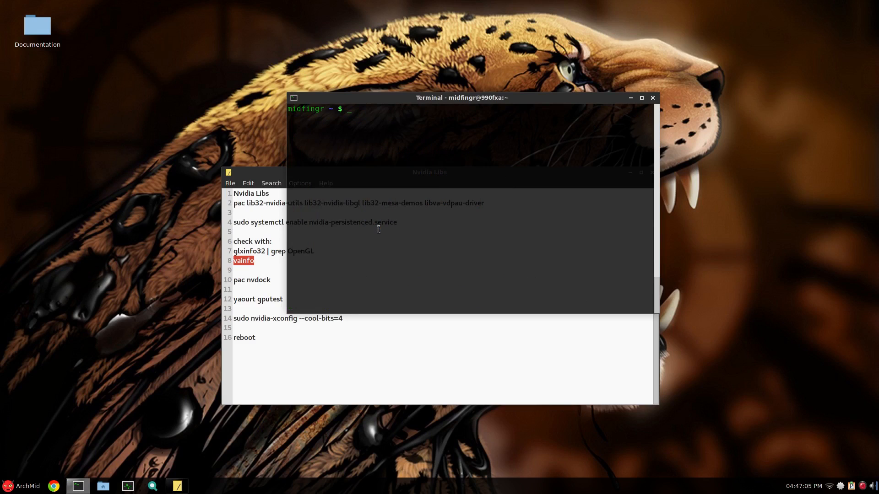
mouse_move(261, 280)
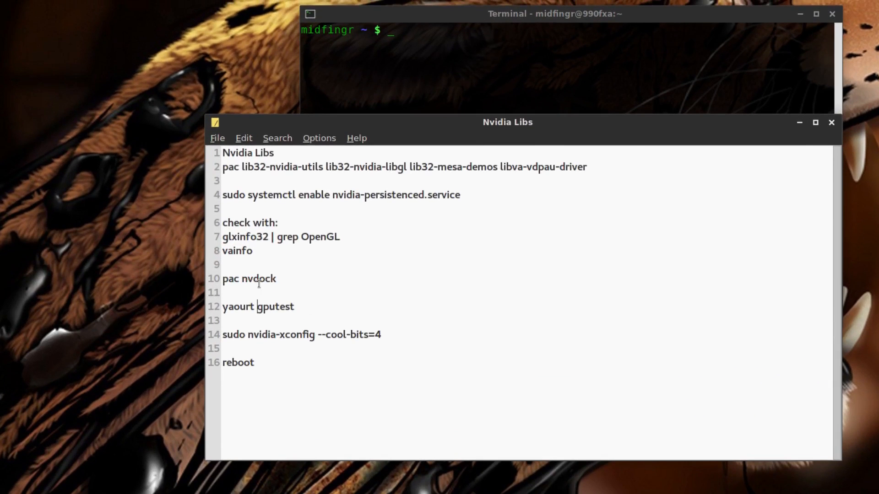
- Install the nvdock package with pac, answering Y
right_click(250, 278)
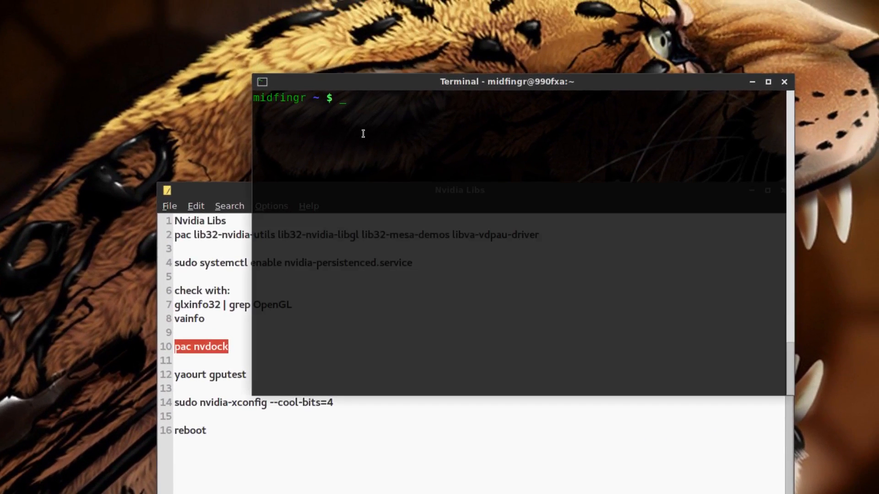
type("pac nvdock")
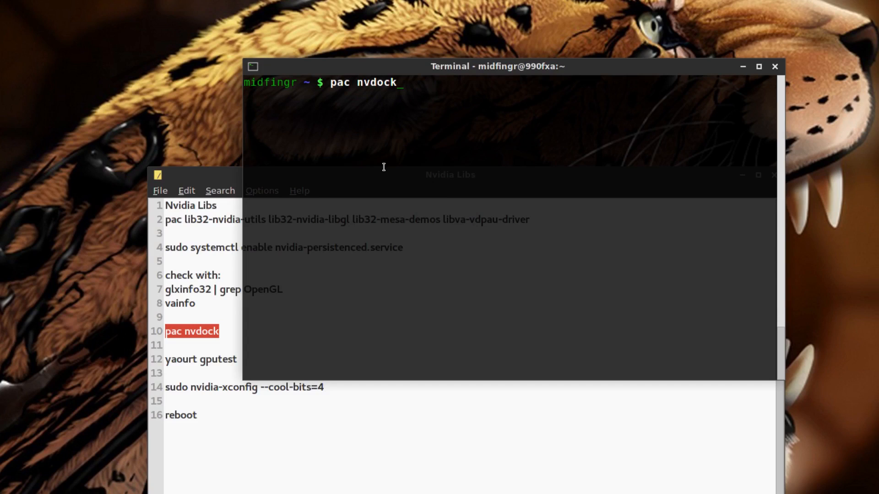
key("Return")
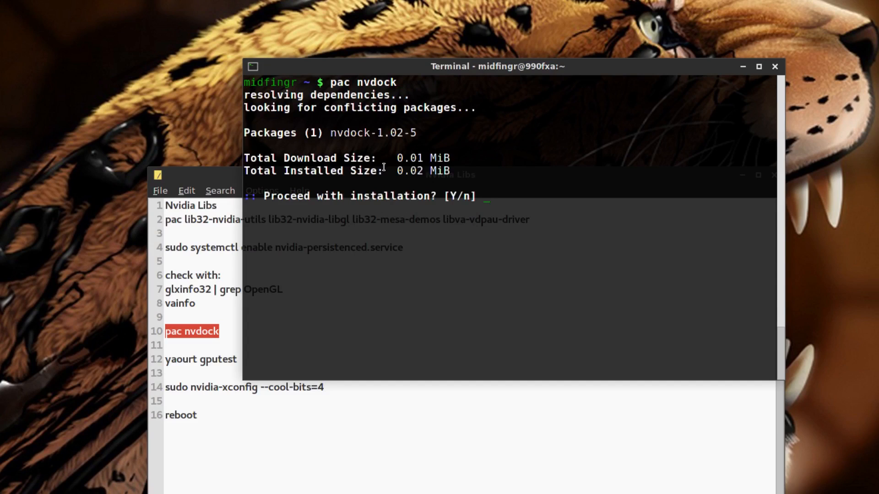
type("Y")
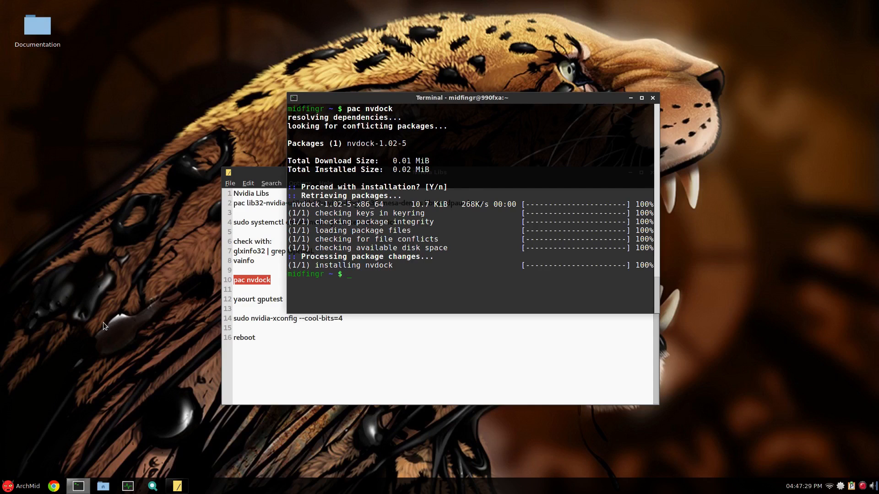
left_click(22, 486)
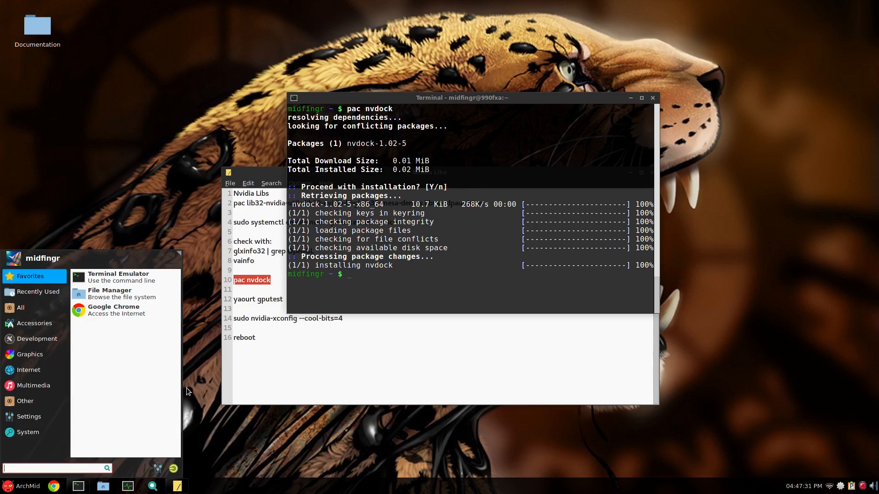
- Add a Session and Startup autostart entry named 'Nvidia Dock' running nvdock, then close the settings
type("ses")
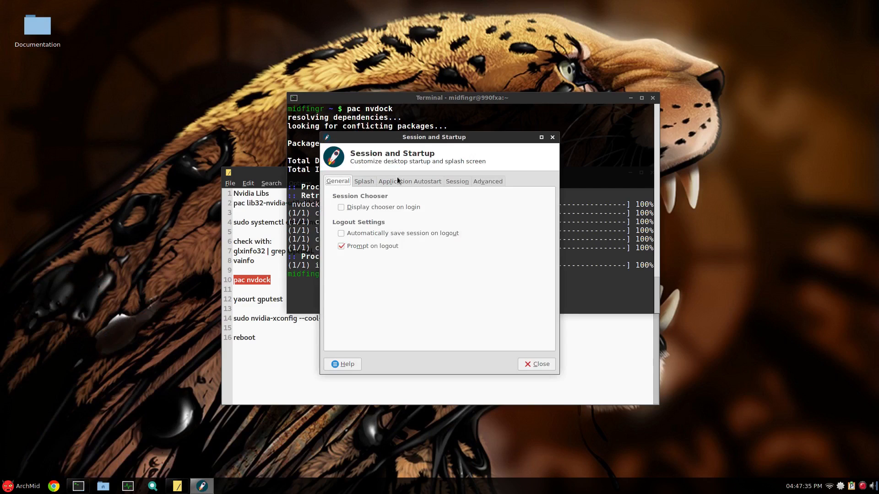
left_click(342, 338)
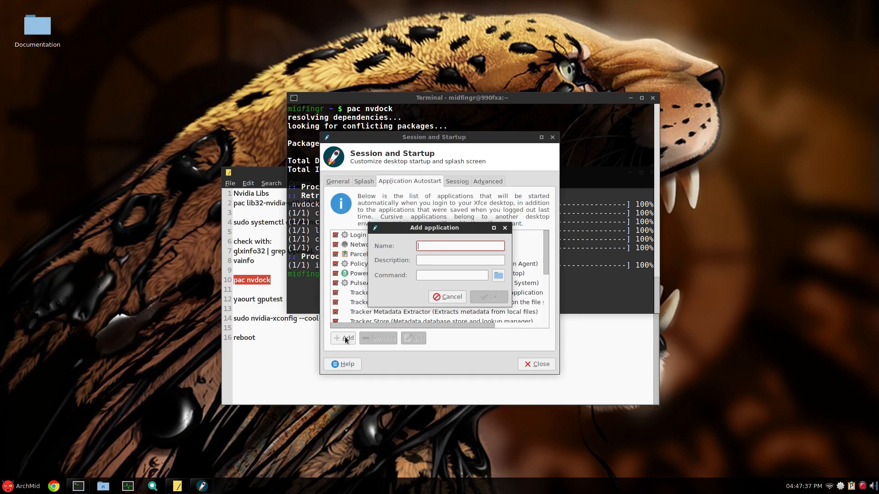
type("Nvidia Dock")
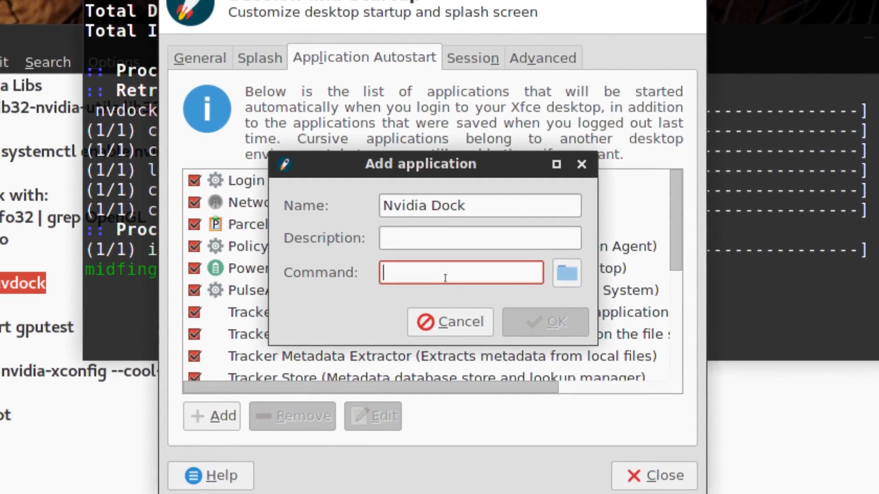
type("n")
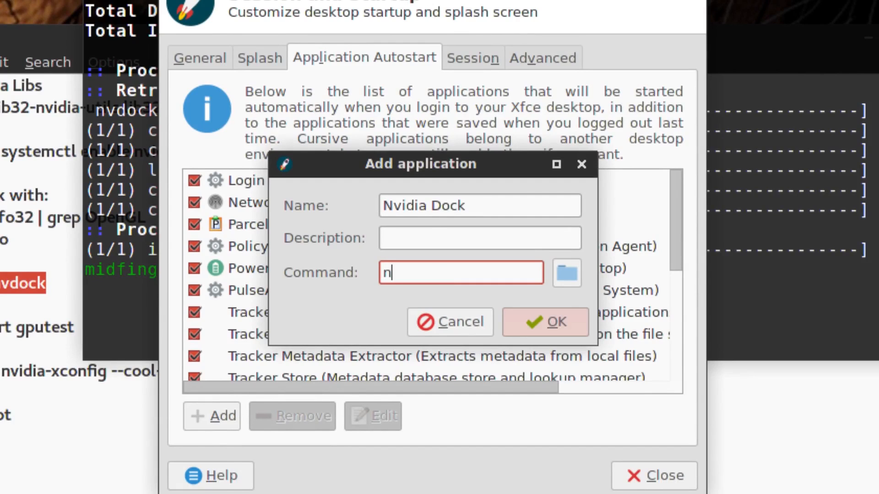
type("vdo")
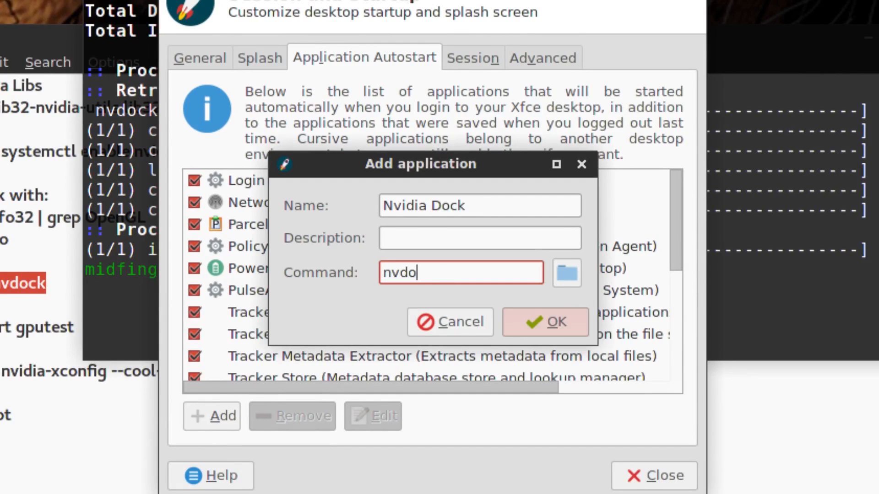
type("ck")
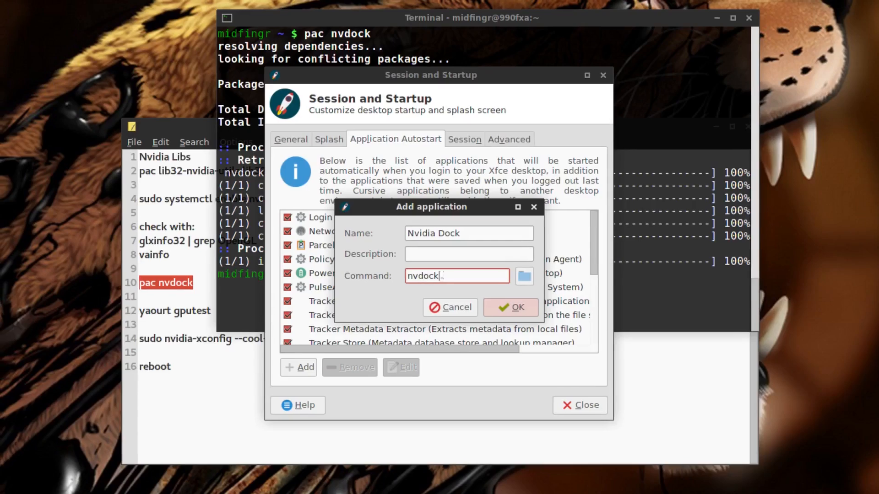
left_click(510, 307)
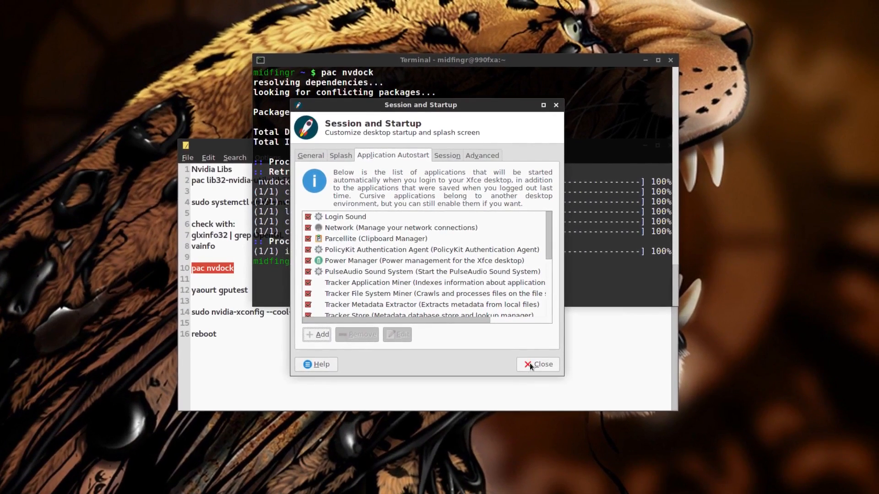
left_click(536, 365)
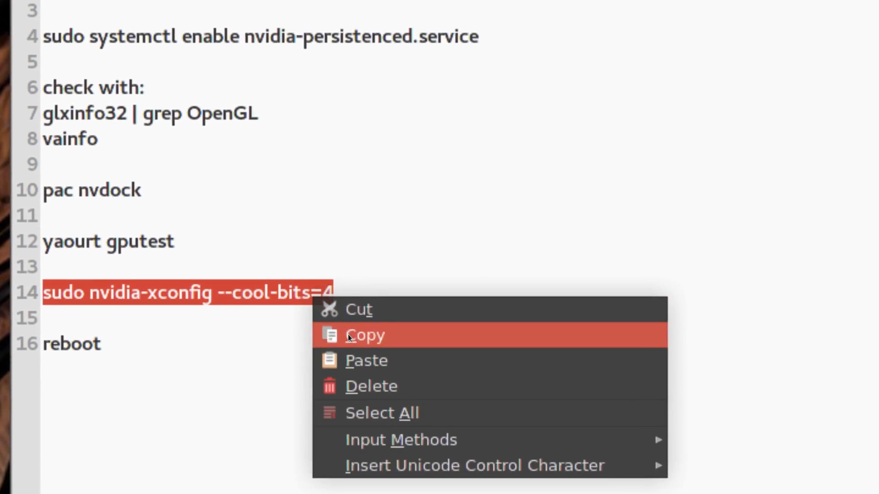
- Run sudo nvidia-xconfig --cool-bits=4 to write a new /etc/X11/xorg.conf
left_click(364, 335)
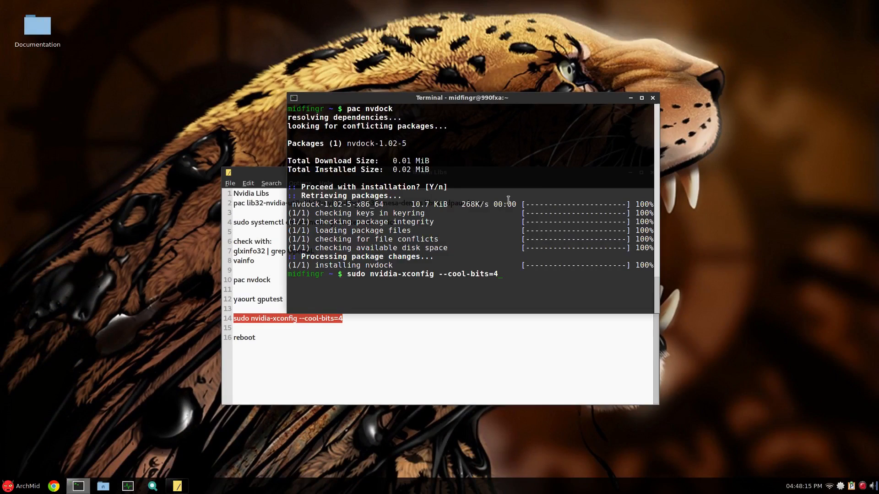
key("Return")
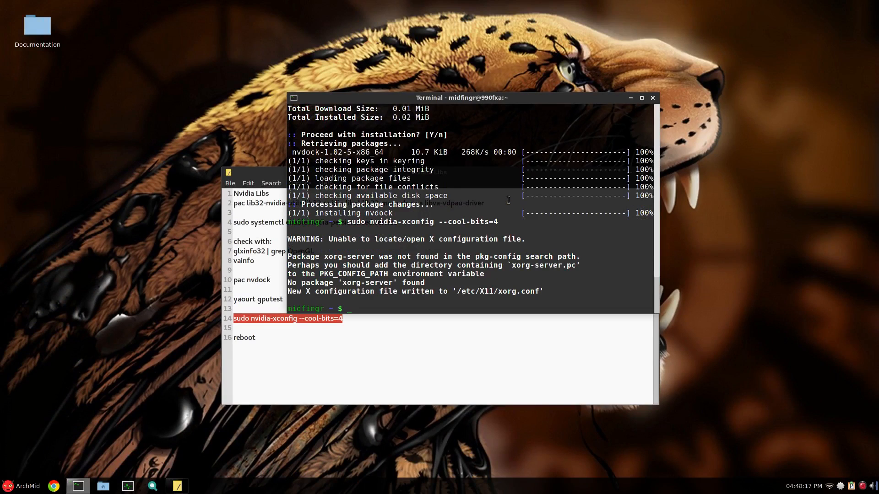
mouse_move(396, 221)
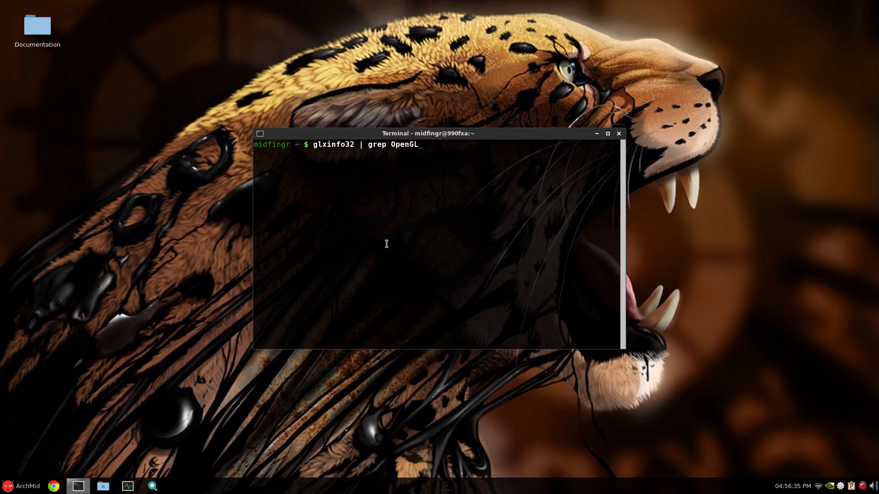
- Verify glxinfo32 reports NVIDIA GeForce GTX 970 and vainfo uses the NVIDIA driver, then close the terminal
key("Return")
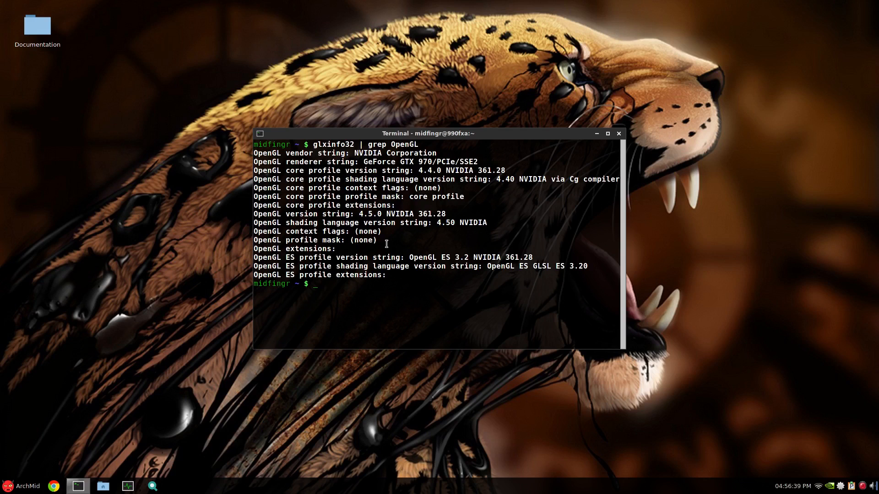
type("vainfo")
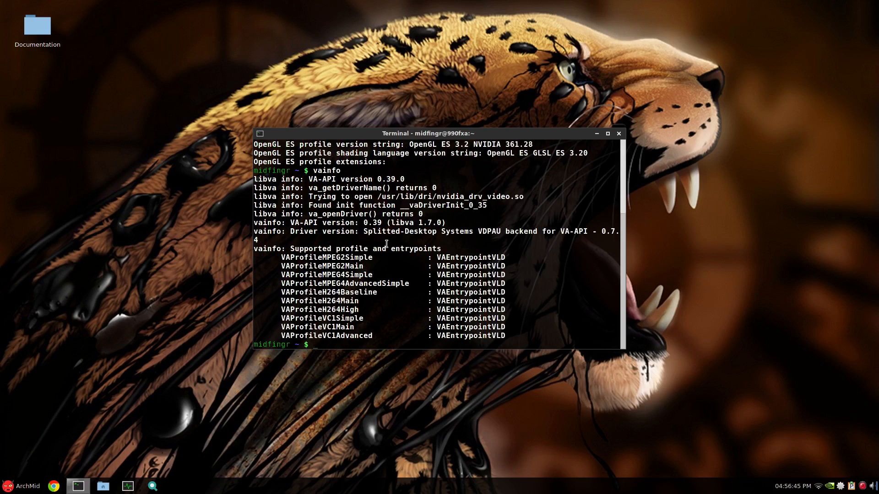
left_click(618, 134)
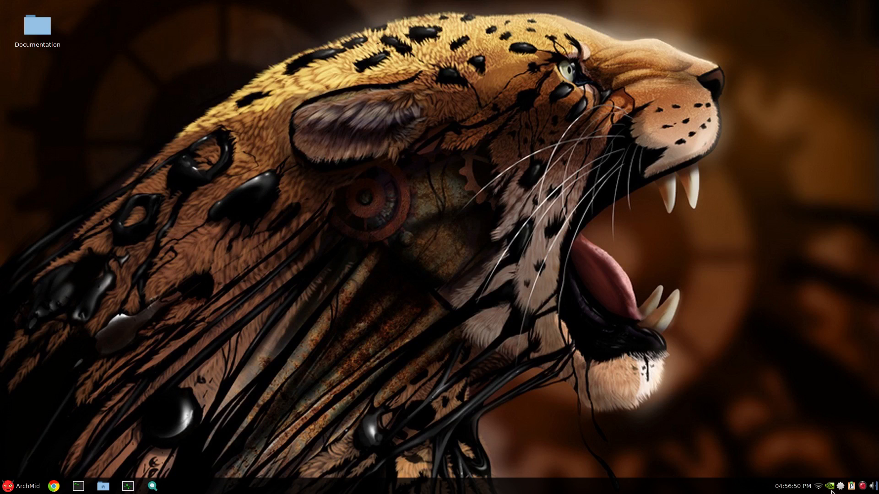
- Show the Whisker Menu button's context menu containing the Edit Applications option
left_click(22, 486)
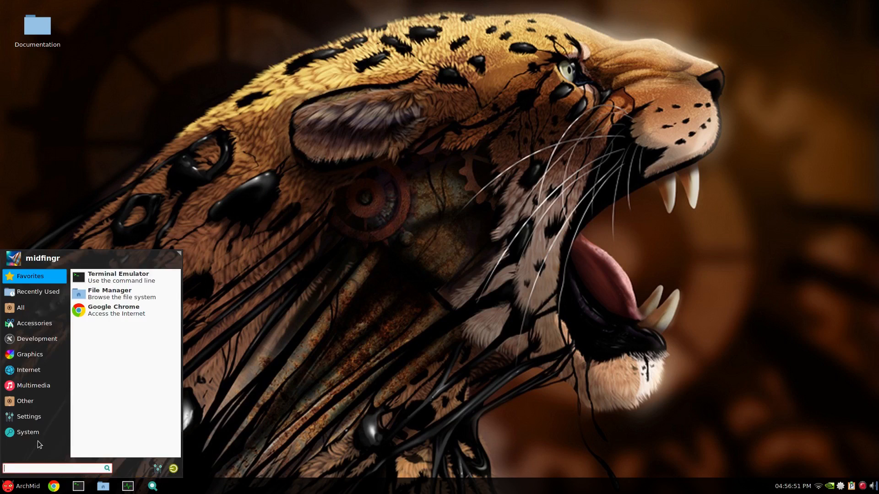
left_click(25, 401)
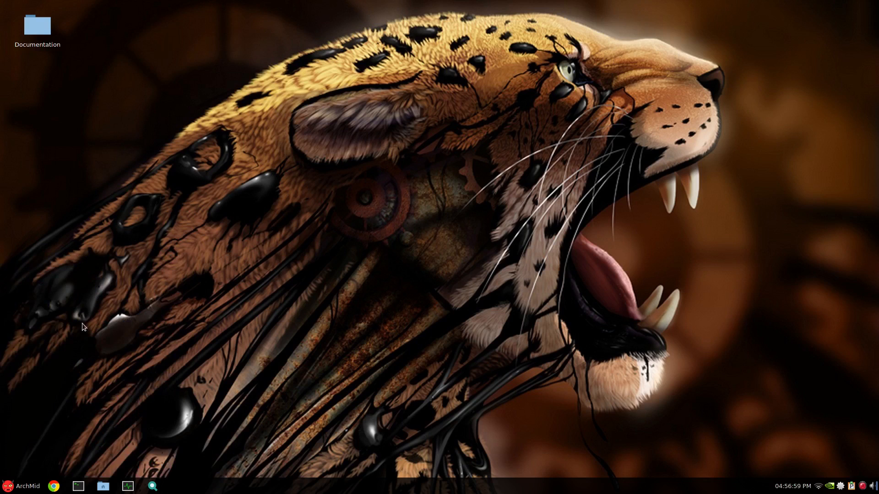
right_click(8, 486)
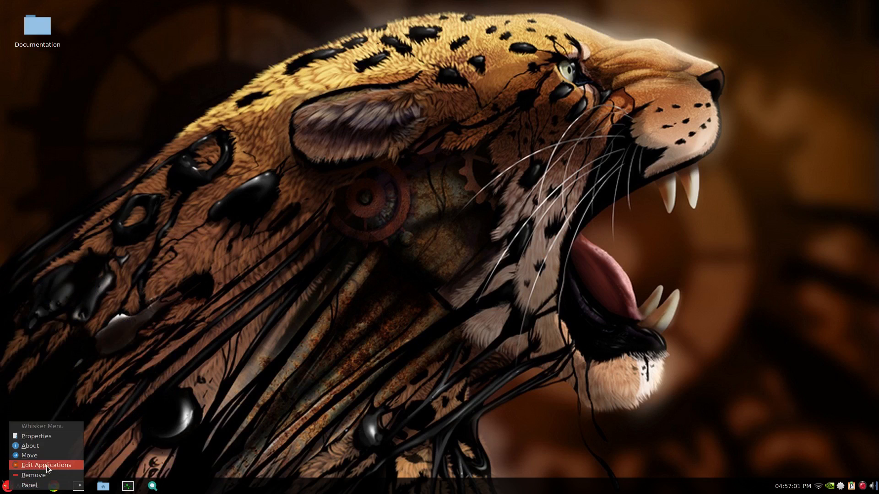
- Move NVIDIA X Server Settings from the Other category to the System category in the menu editor
left_click(46, 465)
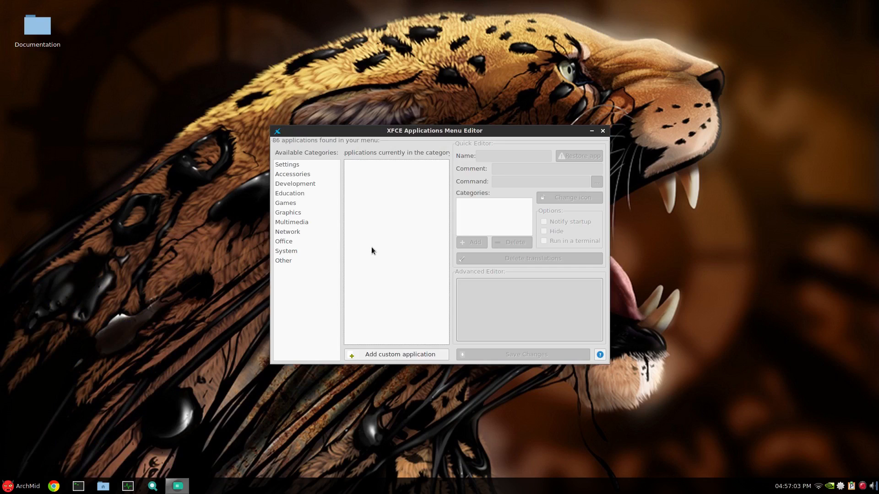
mouse_move(439, 141)
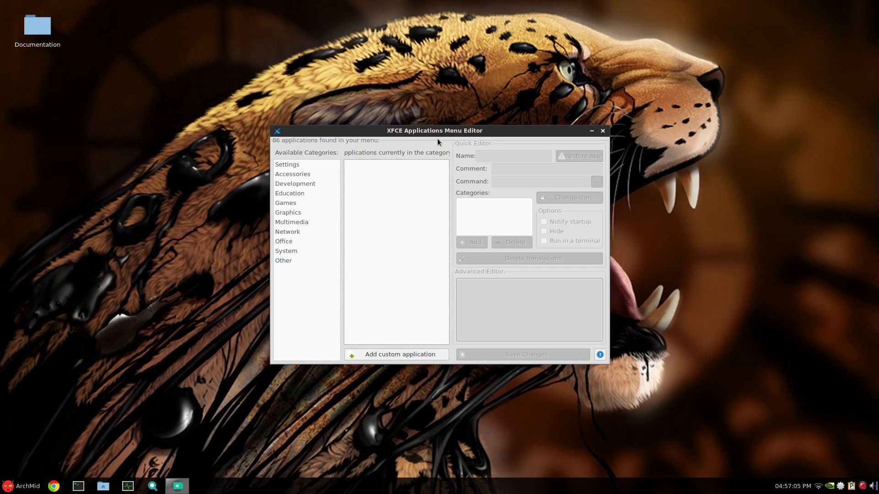
mouse_move(283, 265)
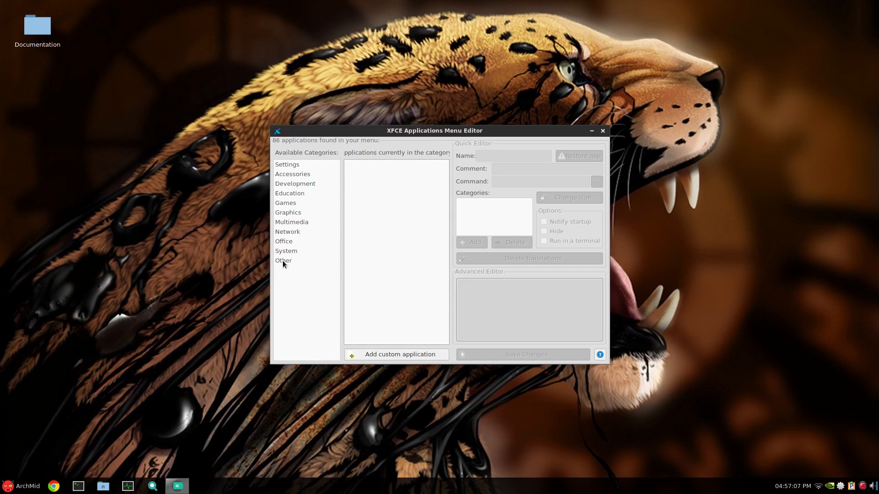
left_click(283, 260)
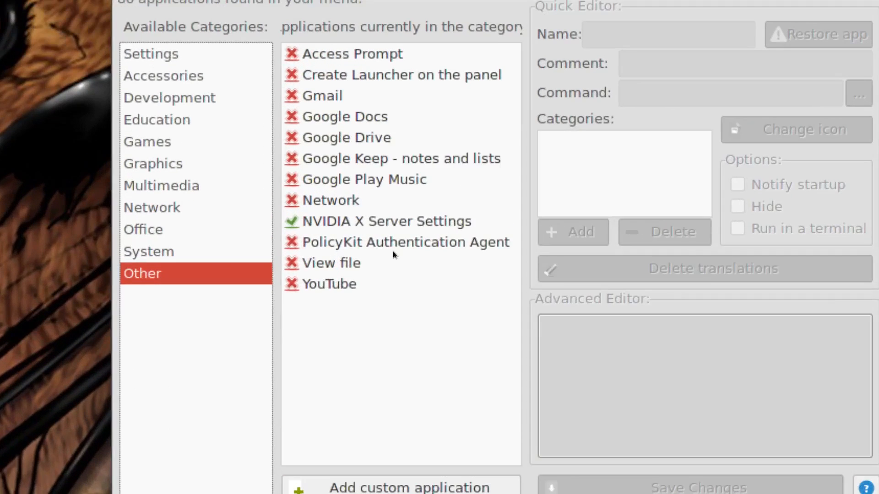
left_click(384, 220)
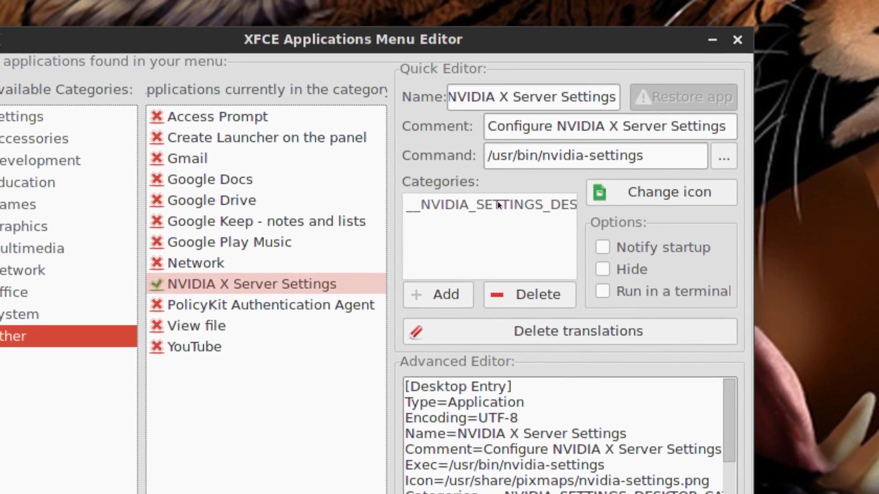
left_click(528, 295)
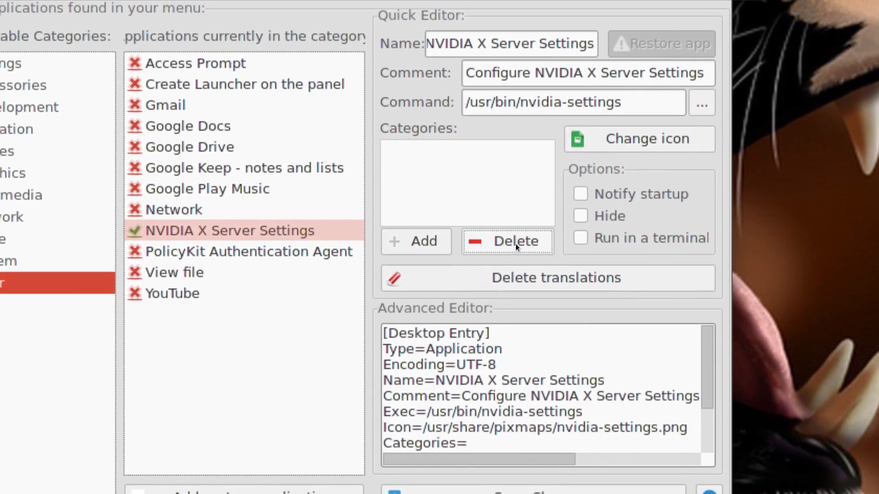
left_click(416, 241)
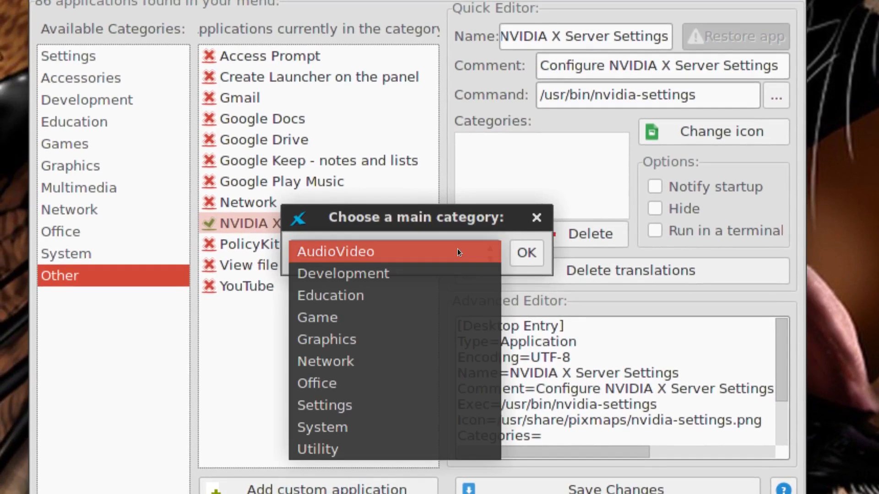
left_click(322, 427)
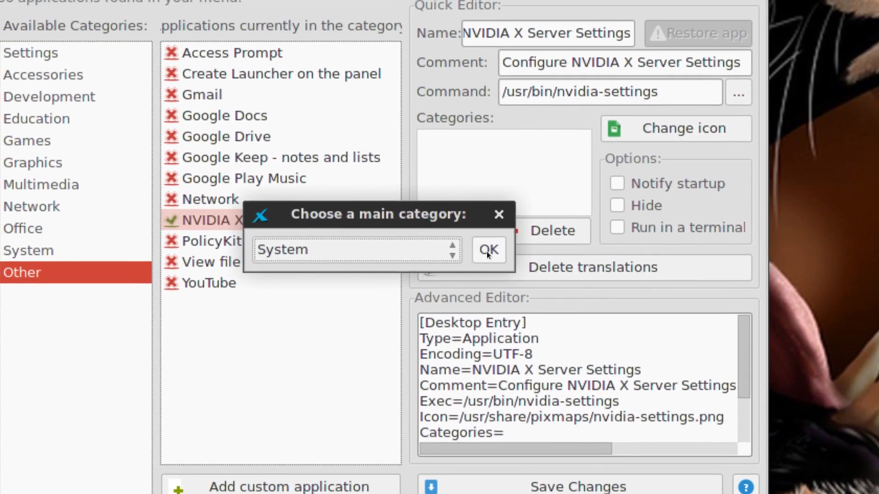
left_click(487, 249)
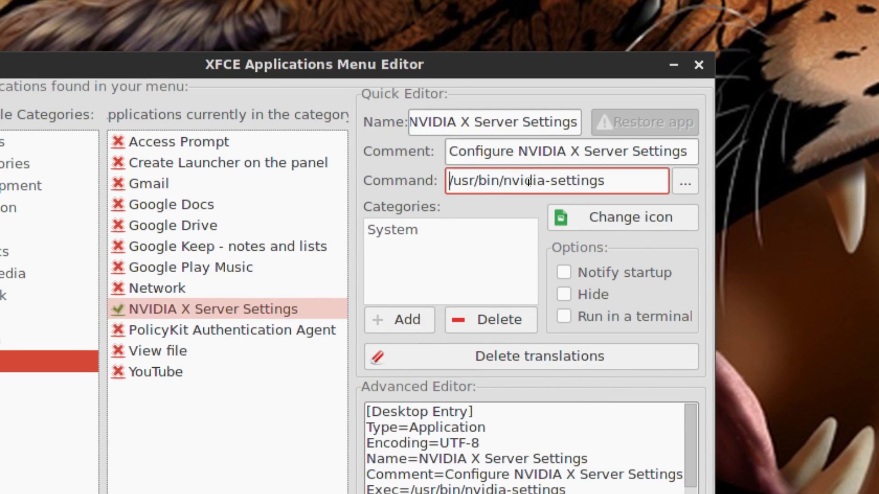
- Prefix the entry's command with sudo, save the changes, and close the menu editor
type("sudo")
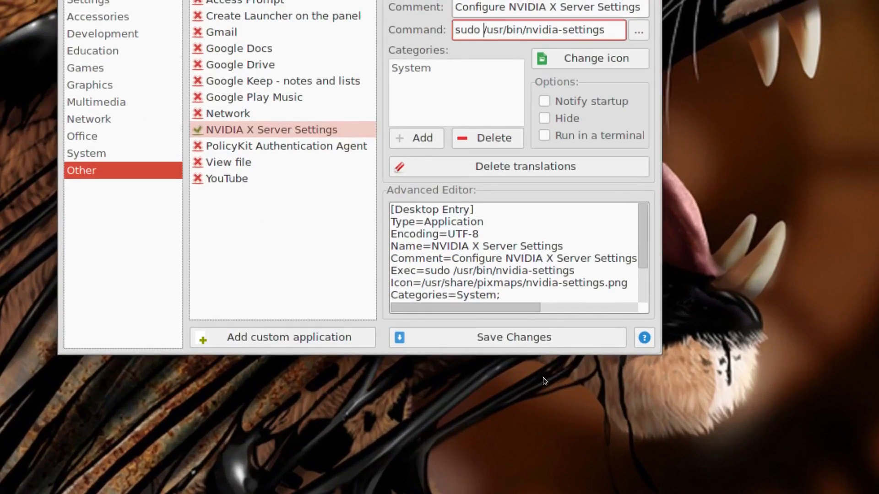
left_click(512, 337)
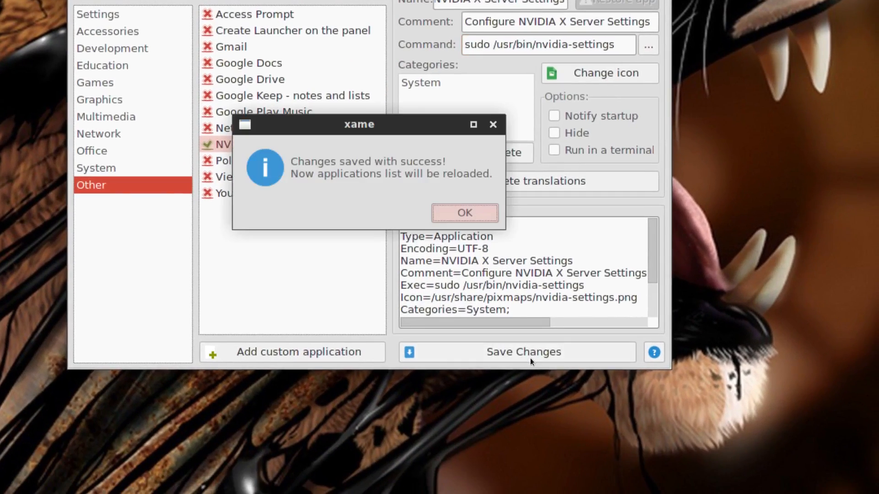
left_click(463, 214)
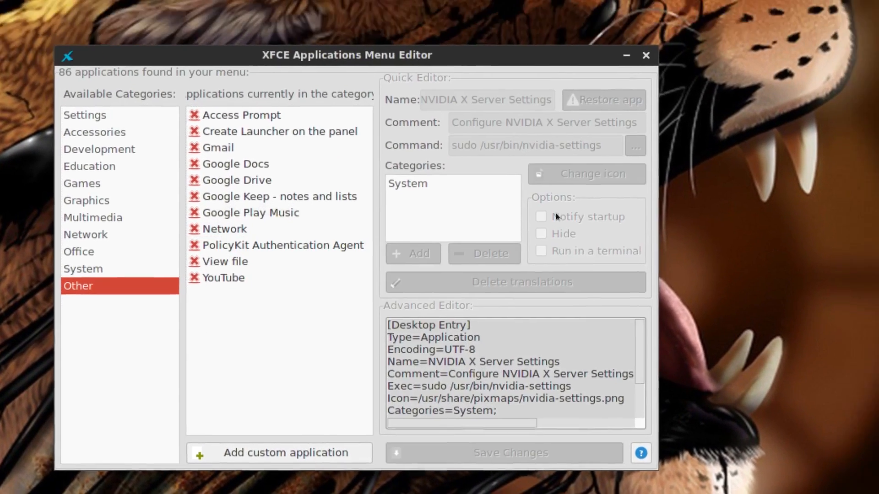
left_click(646, 55)
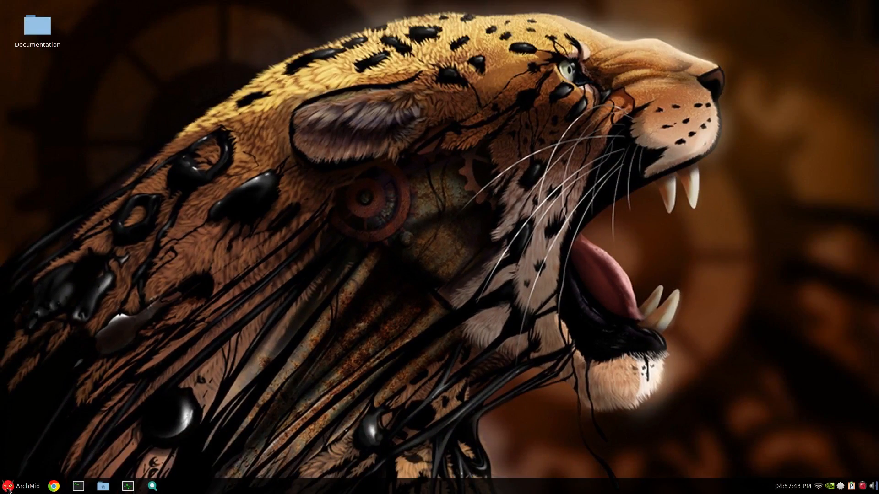
- Launch NVIDIA X Server Settings from the System menu and disable the 'Really Quit?' dialog
left_click(22, 486)
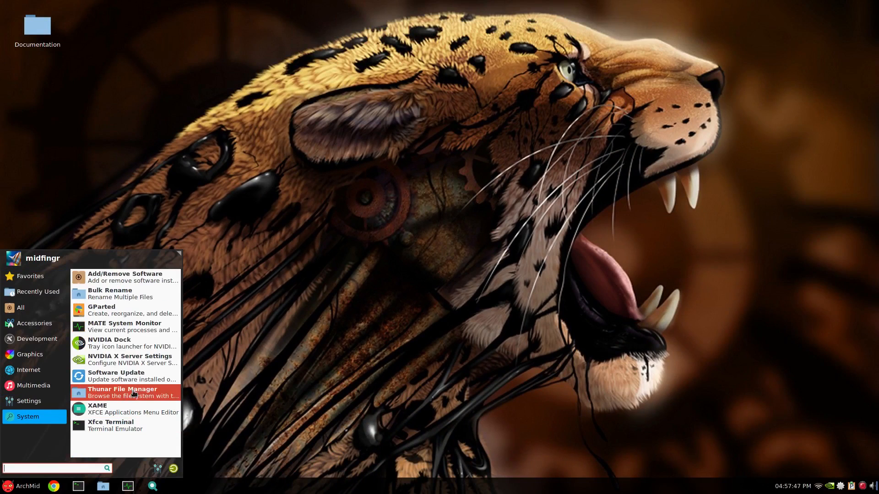
mouse_move(130, 359)
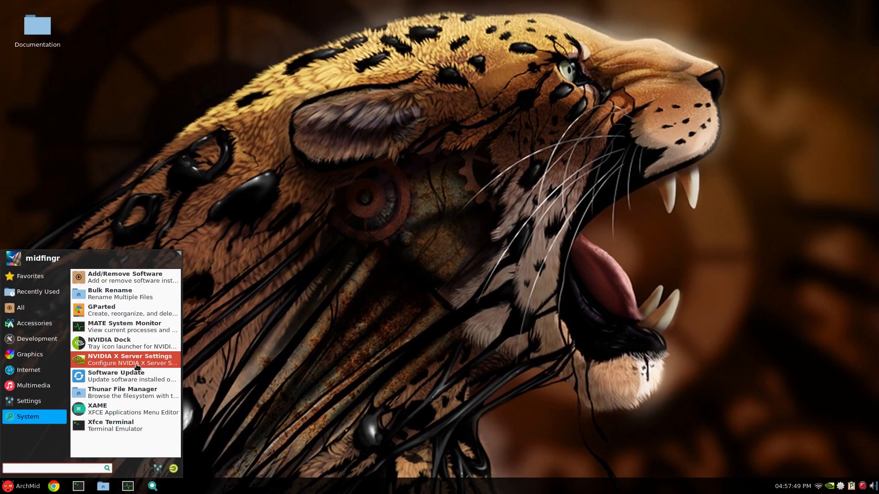
left_click(130, 359)
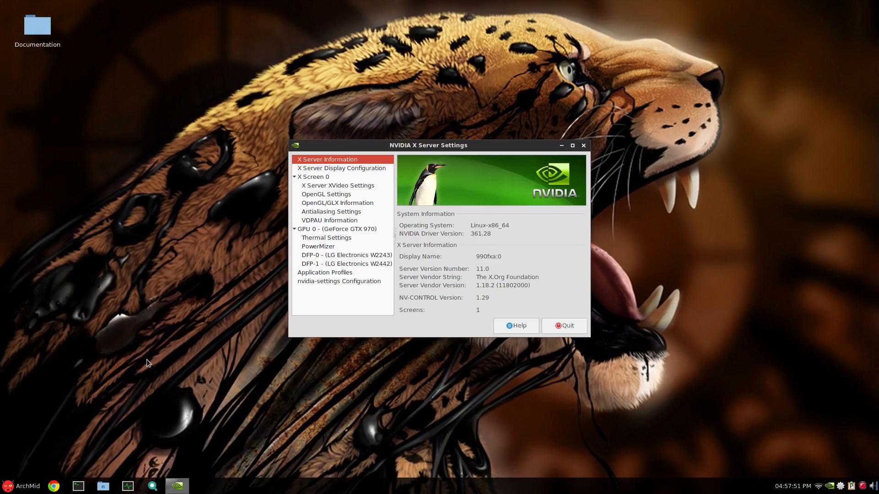
left_click(339, 281)
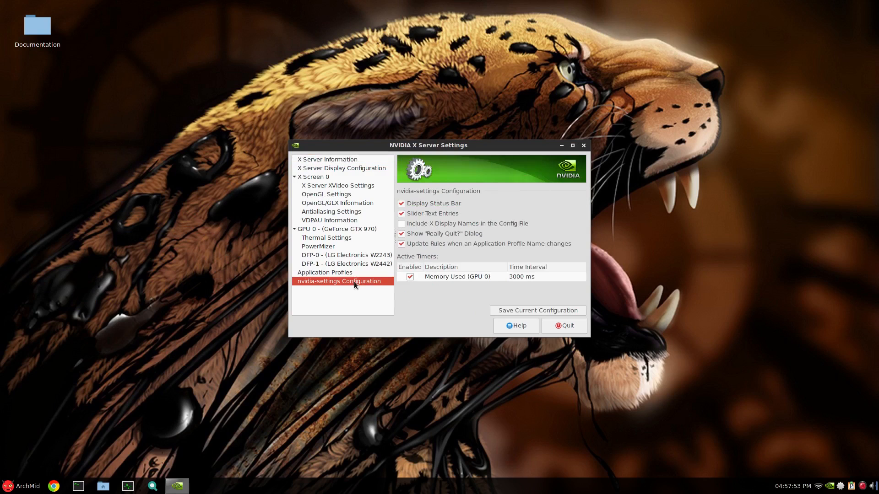
left_click(401, 233)
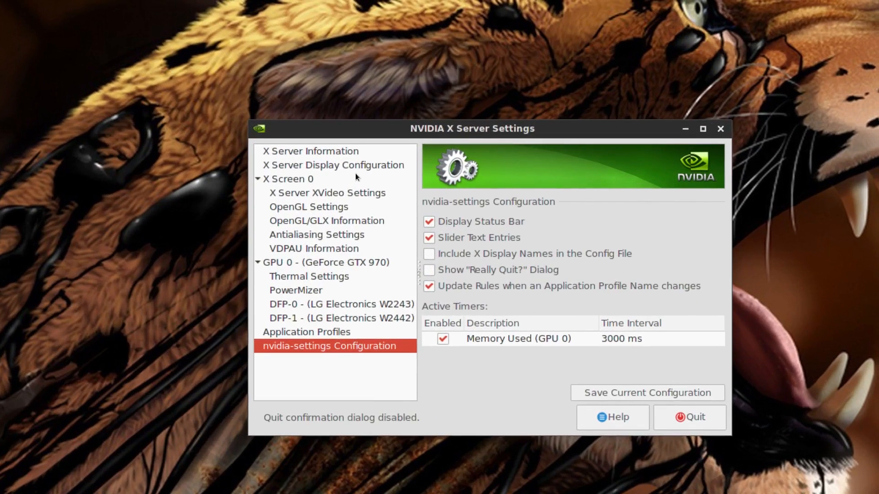
- Show the X Server Display Configuration page with the display layout
left_click(333, 165)
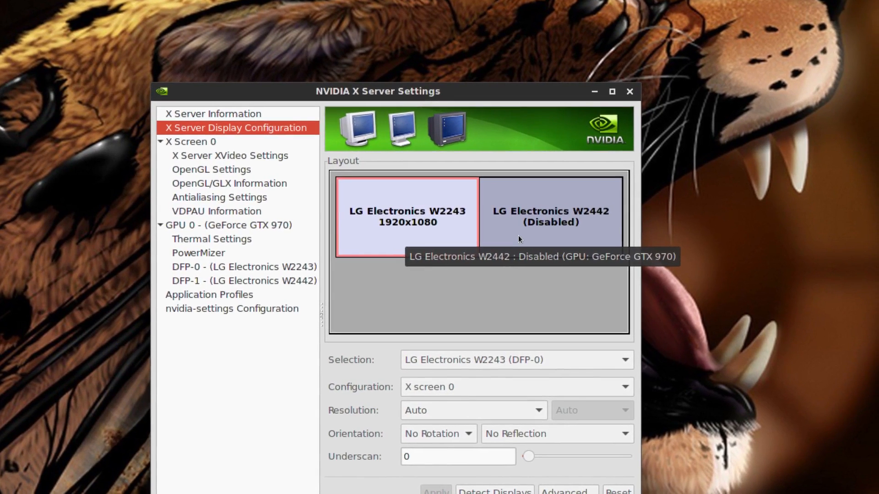
left_click_drag(378, 92, 369, 144)
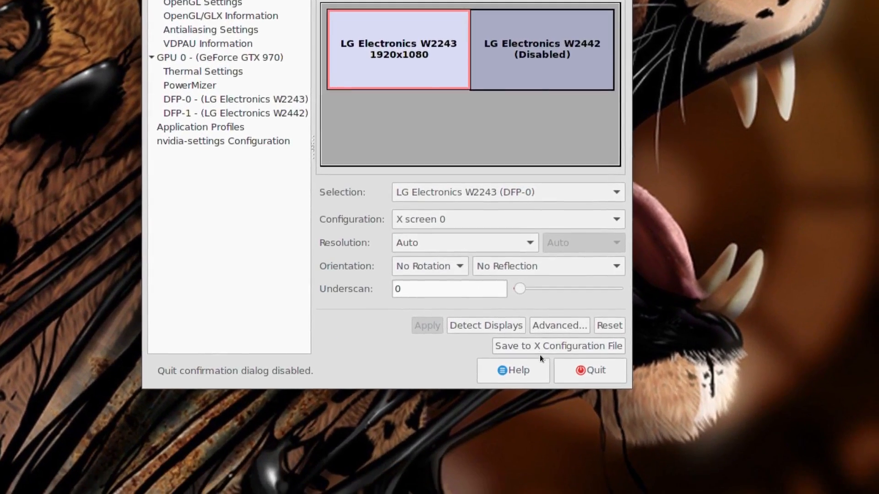
mouse_move(558, 346)
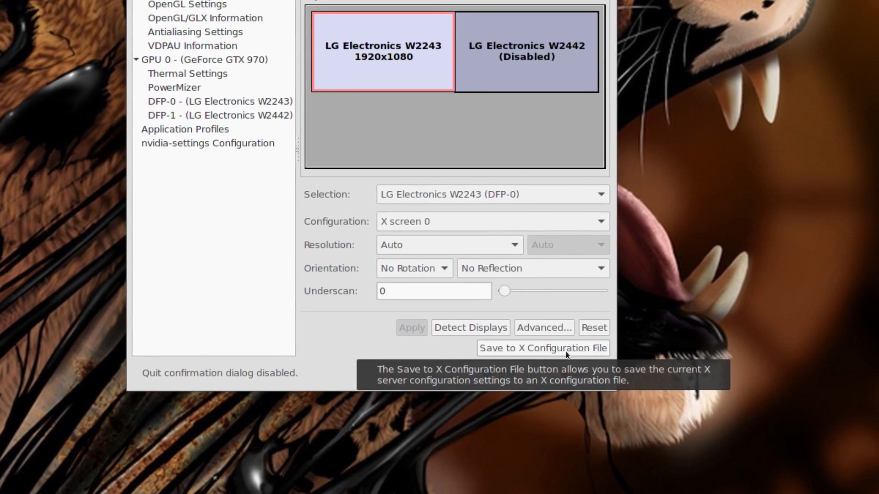
- Save the display configuration to /etc/X11/xorg.conf after previewing it, then quit NVIDIA settings
left_click(543, 348)
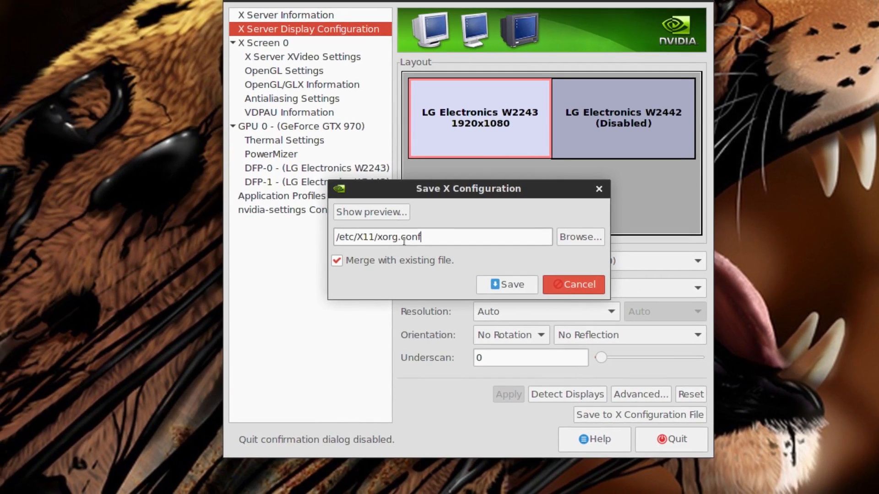
left_click(371, 212)
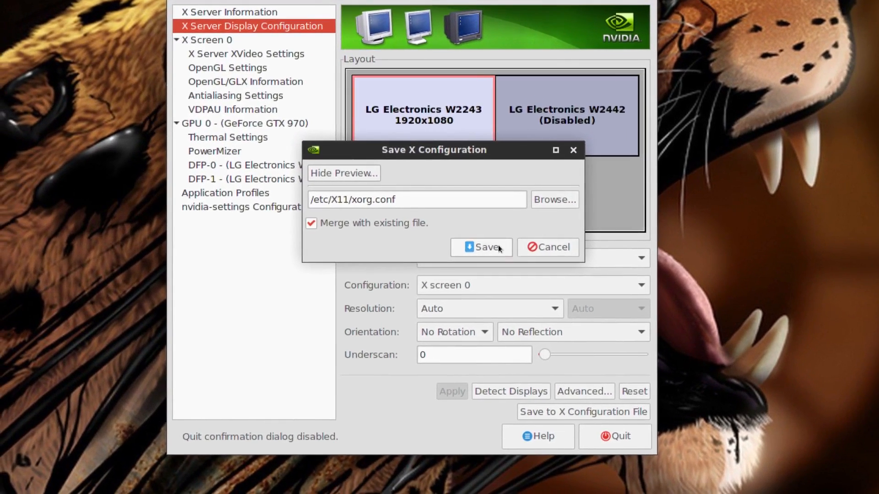
left_click(481, 248)
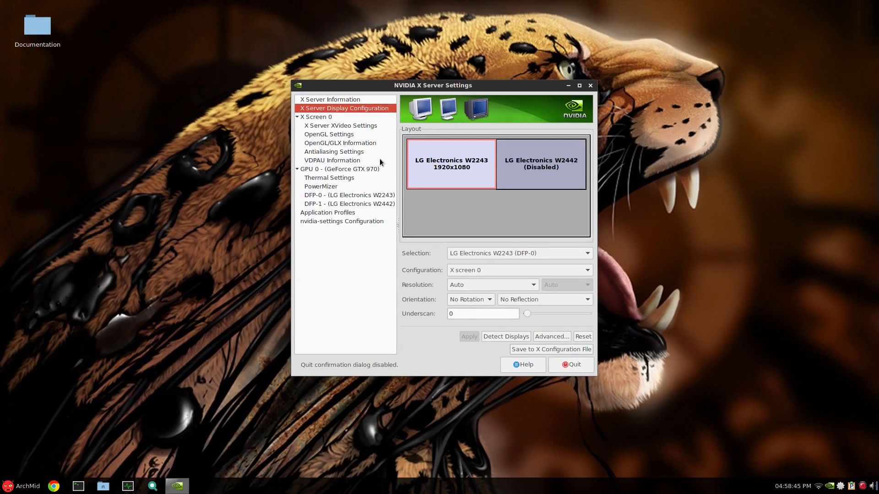
mouse_move(213, 292)
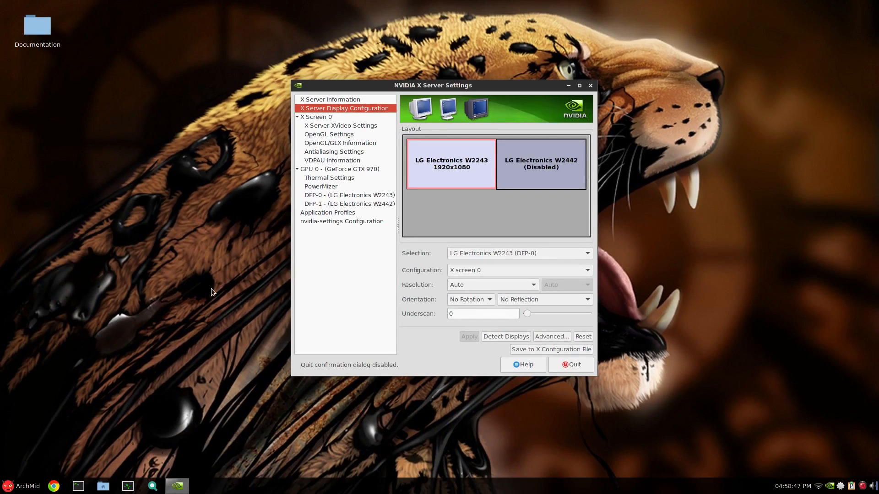
mouse_move(481, 225)
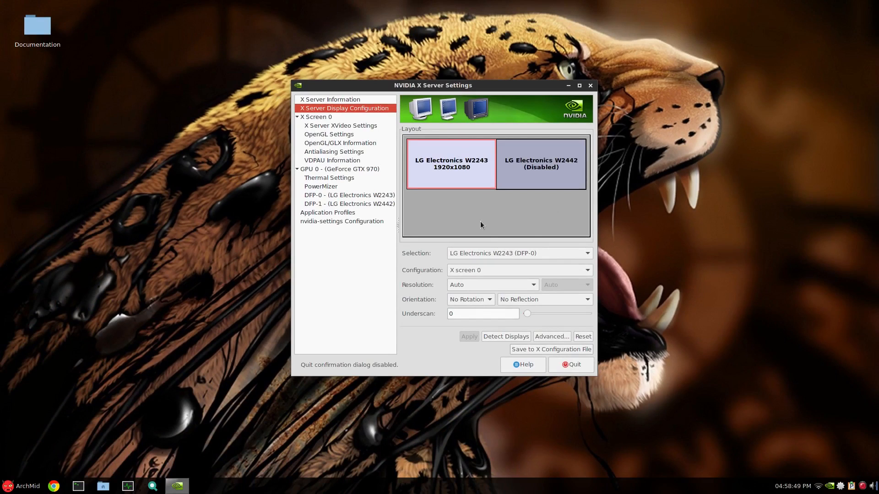
mouse_move(467, 379)
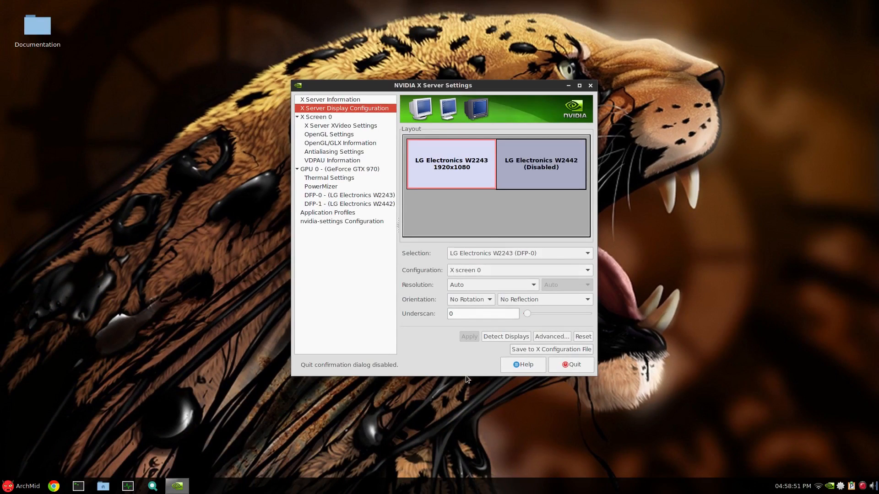
left_click(571, 364)
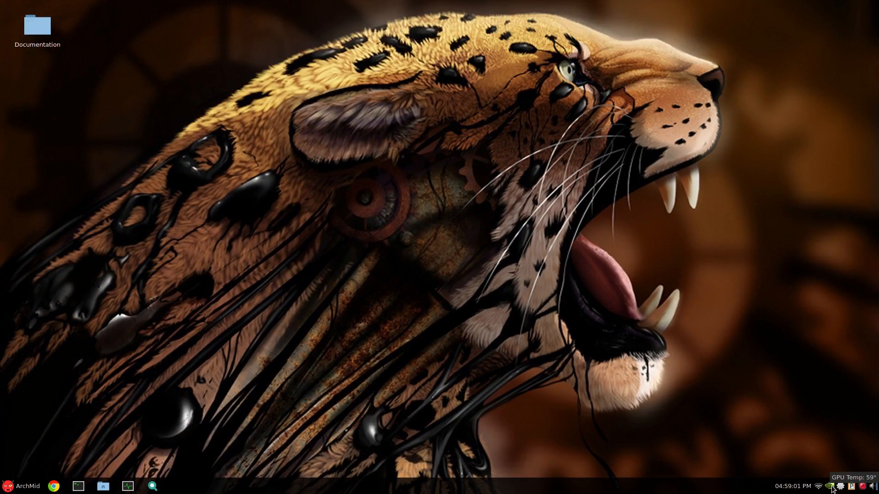
- Enable GPU fan control in Thermal Settings and apply a 20% fan speed
left_click(840, 486)
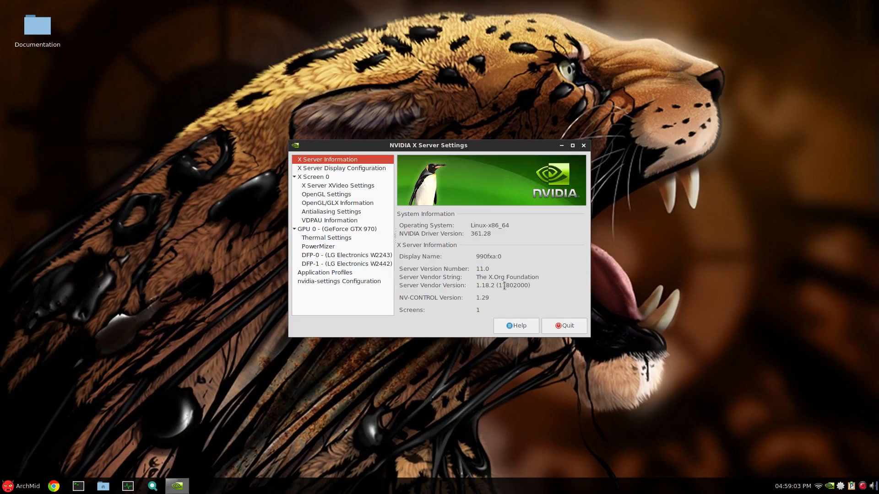
left_click(327, 237)
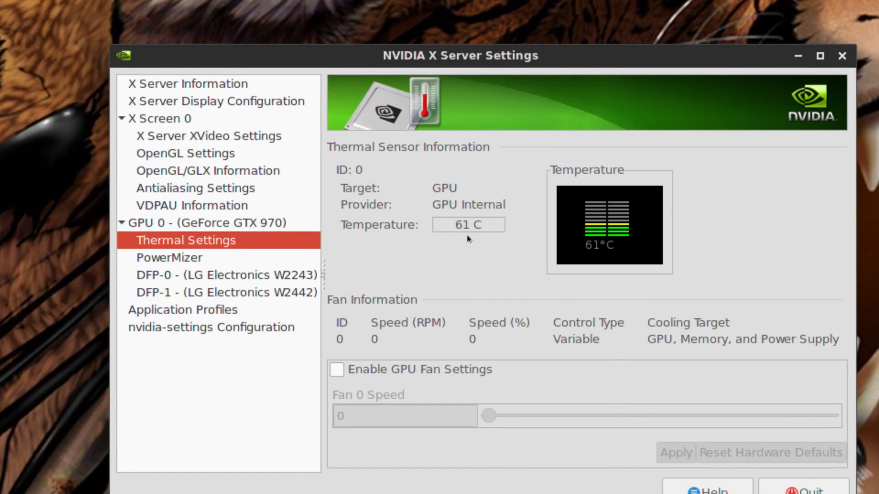
left_click(337, 369)
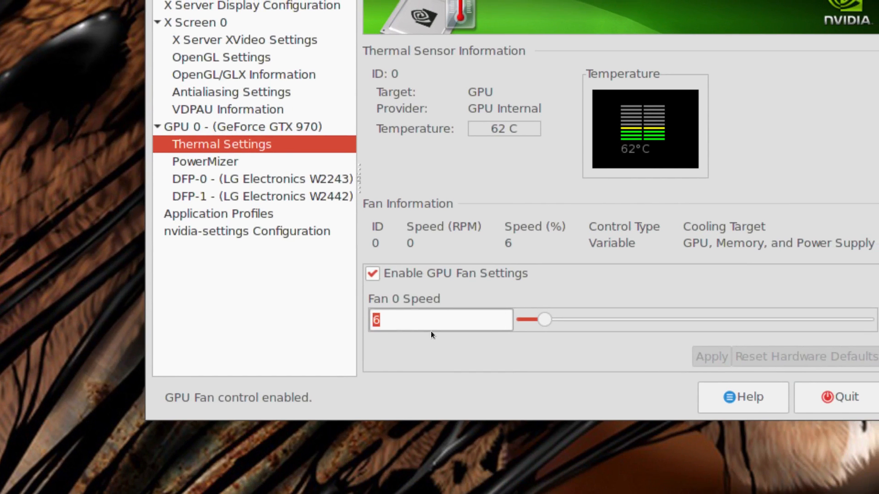
type("20")
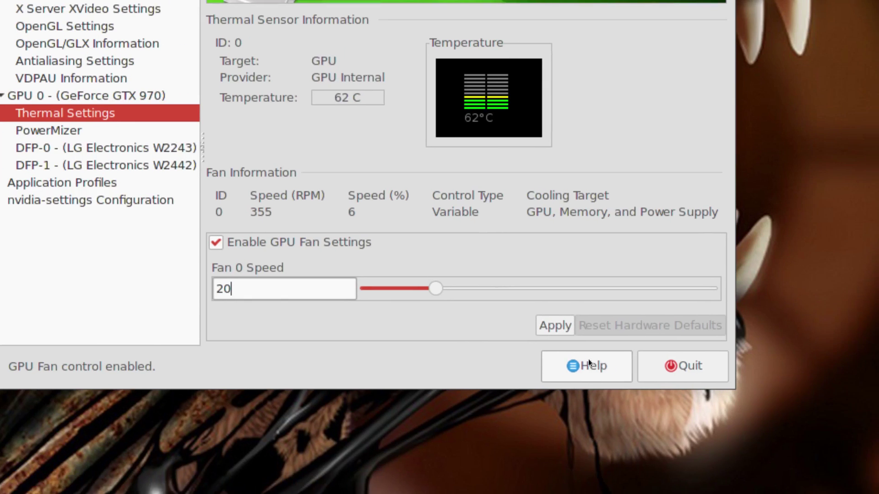
left_click(554, 325)
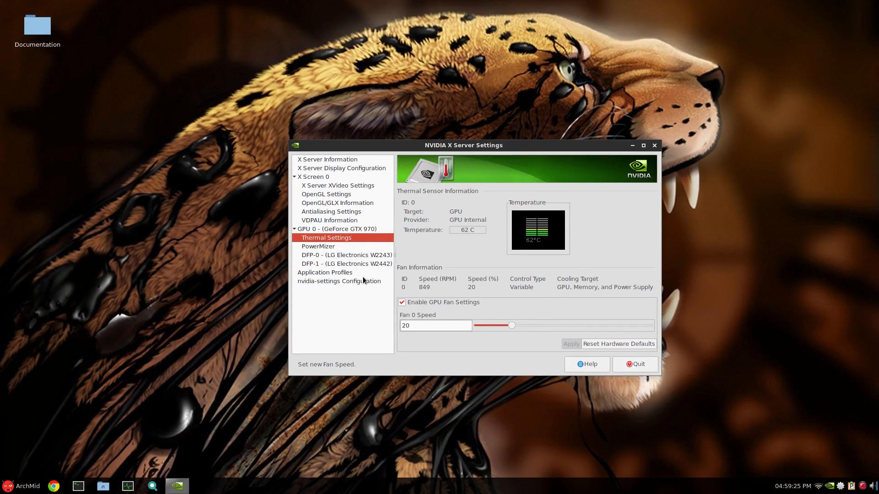
- Disable the 'Really Quit?' confirmation again and quit NVIDIA settings
left_click(338, 281)
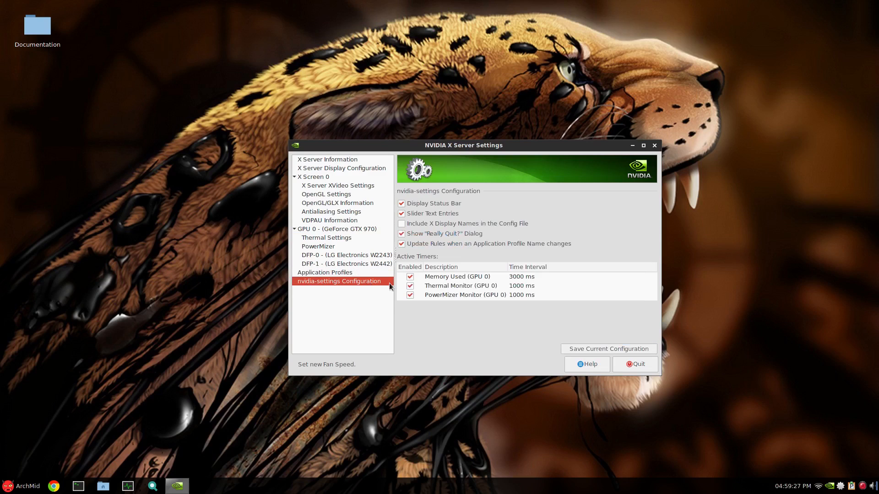
mouse_move(448, 239)
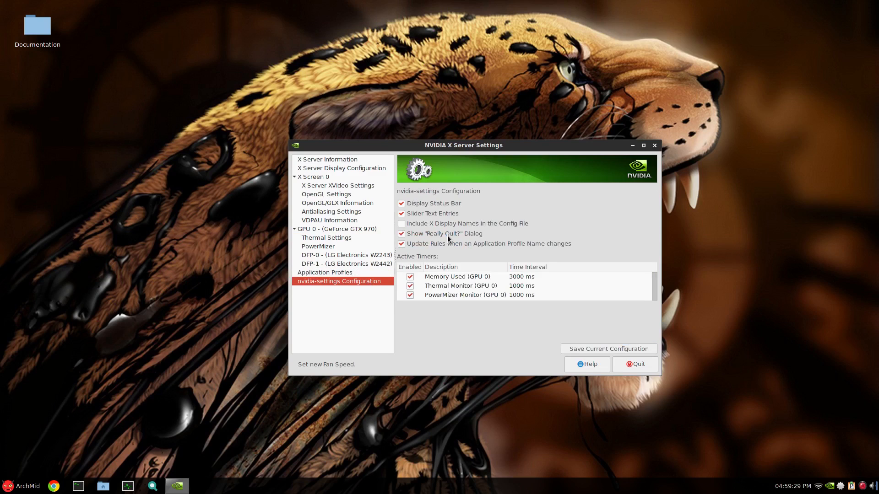
left_click(401, 234)
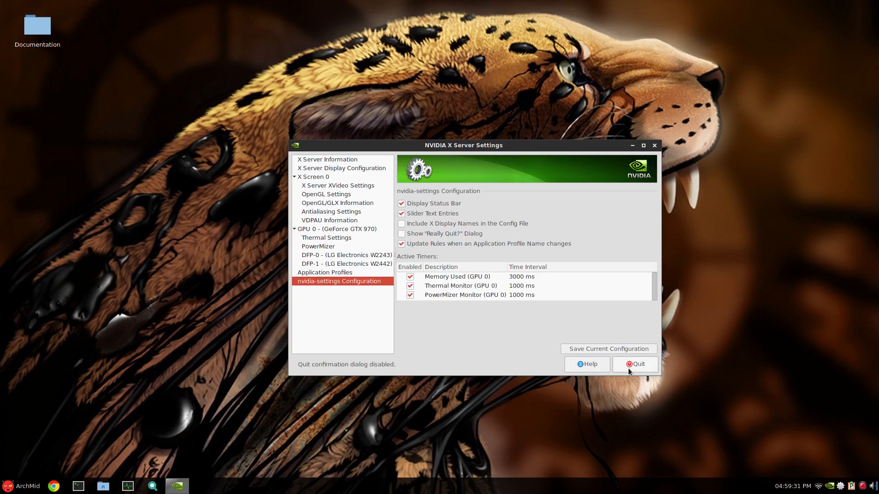
left_click(633, 363)
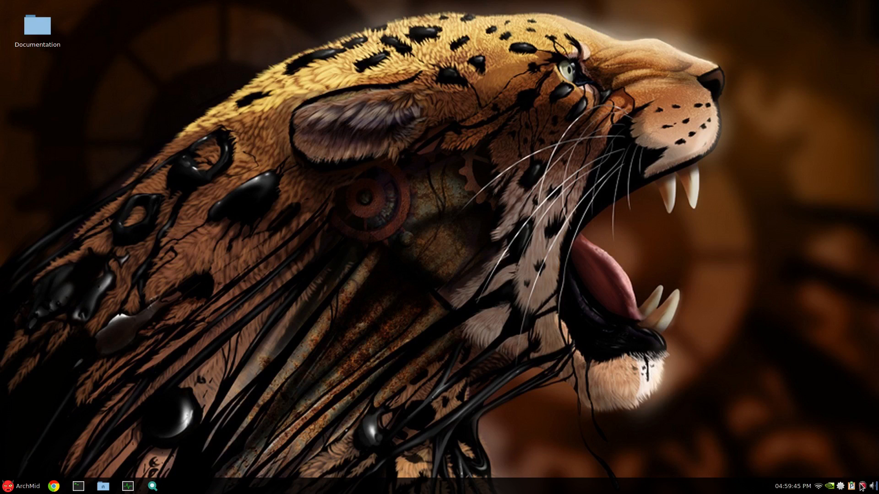
mouse_move(196, 383)
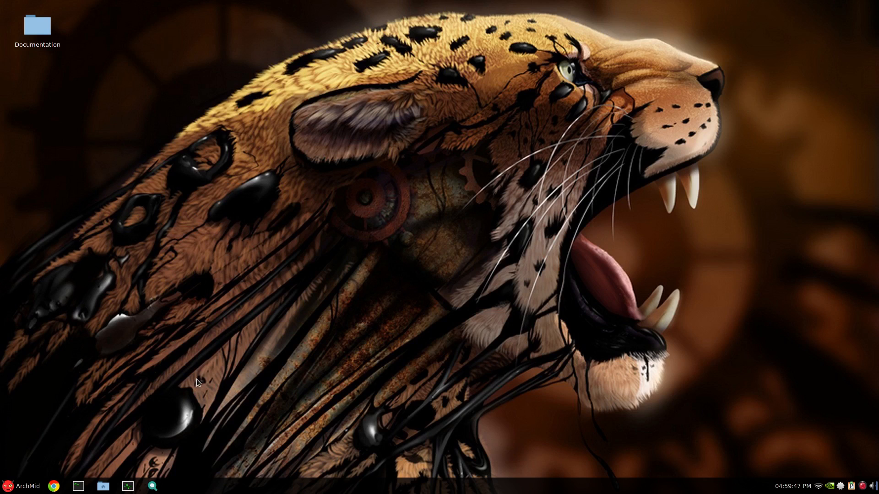
left_click(128, 486)
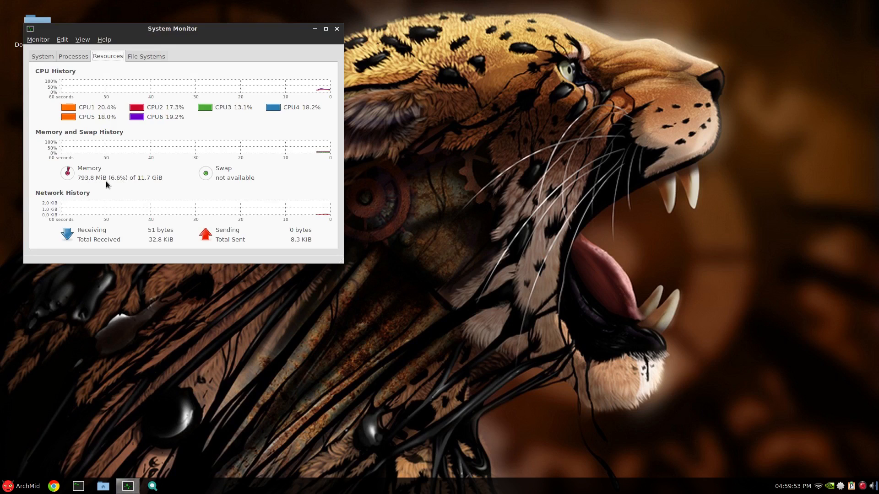
mouse_move(688, 275)
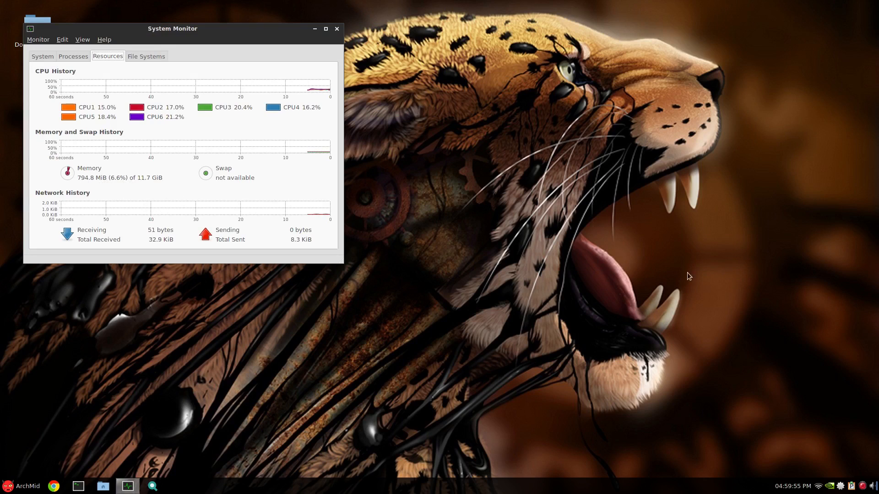
mouse_move(819, 296)
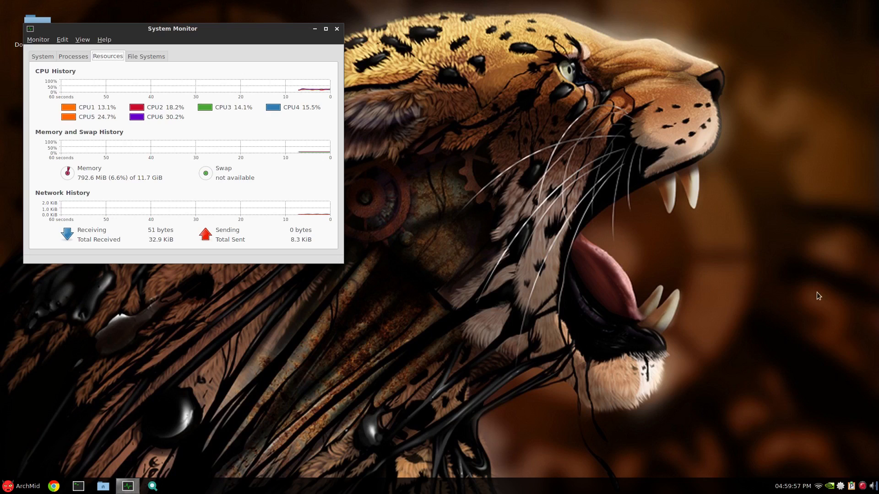
mouse_move(103, 176)
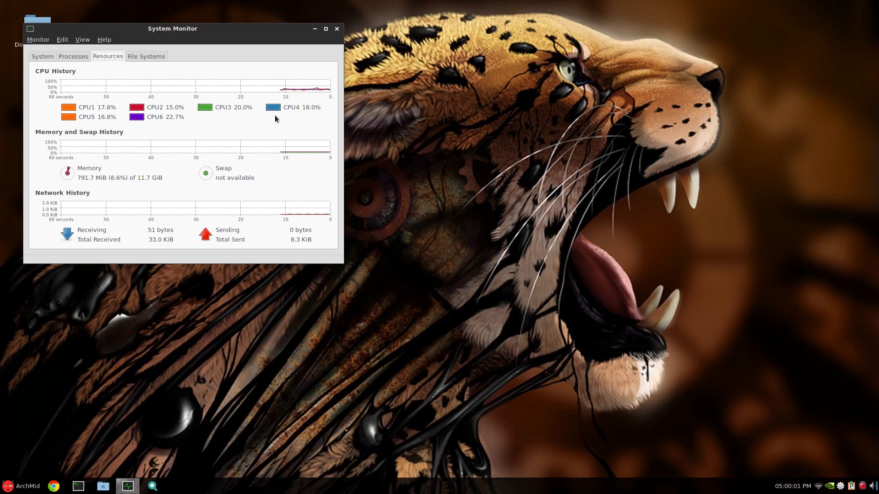
left_click(336, 29)
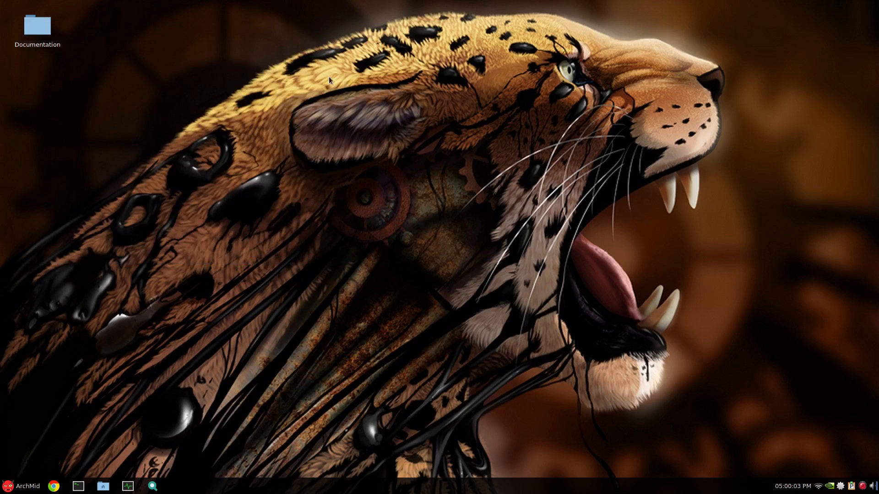
mouse_move(328, 287)
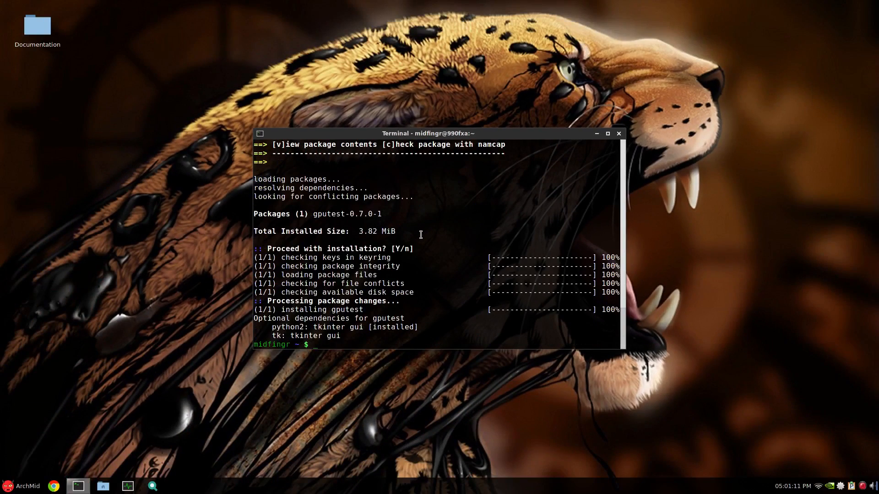
mouse_move(400, 353)
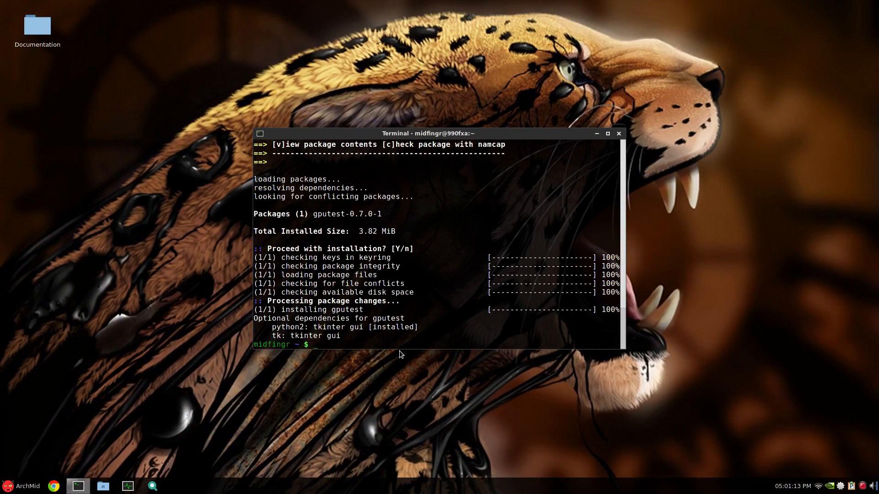
mouse_move(458, 284)
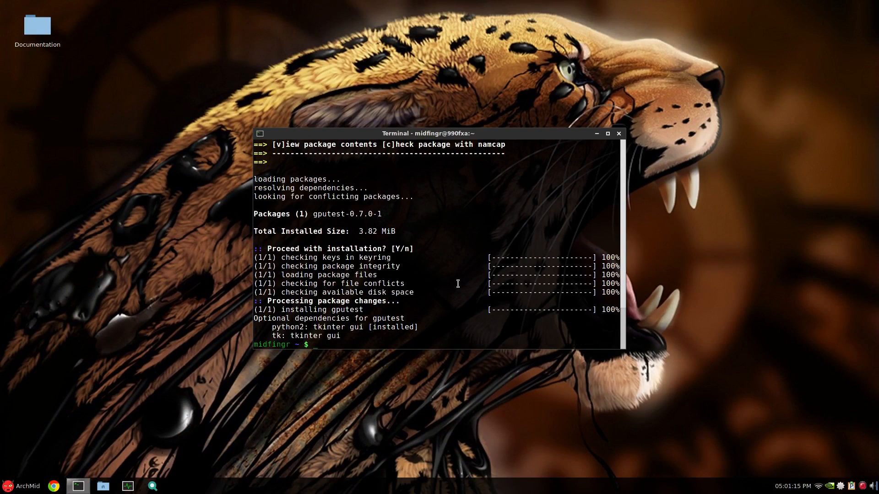
mouse_move(378, 332)
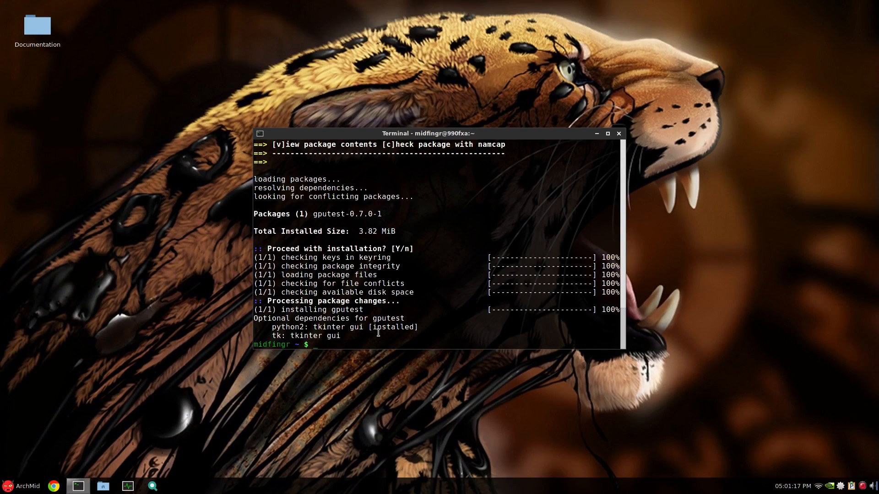
mouse_move(402, 266)
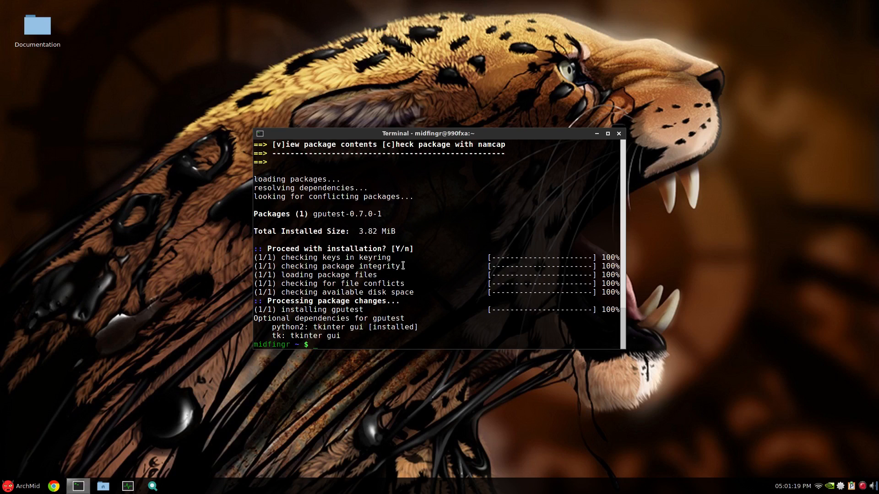
mouse_move(426, 231)
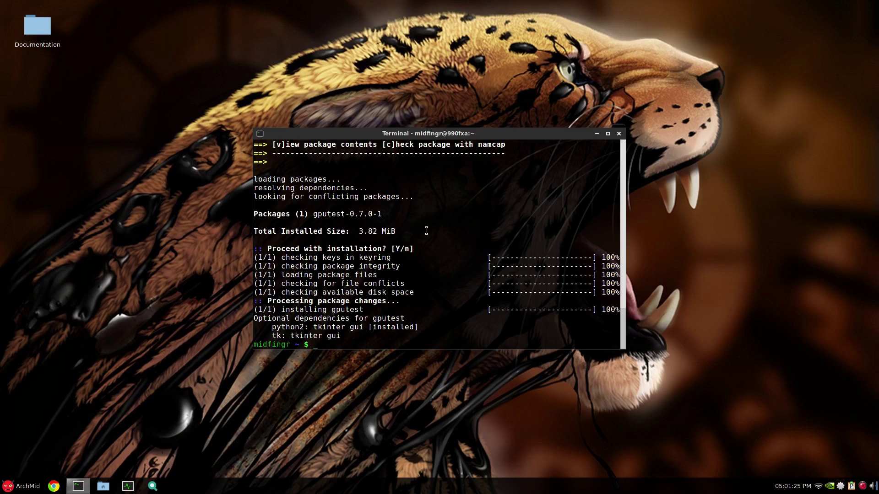
- Close the terminal after the gputest 0.7.0 installation completes
left_click(618, 134)
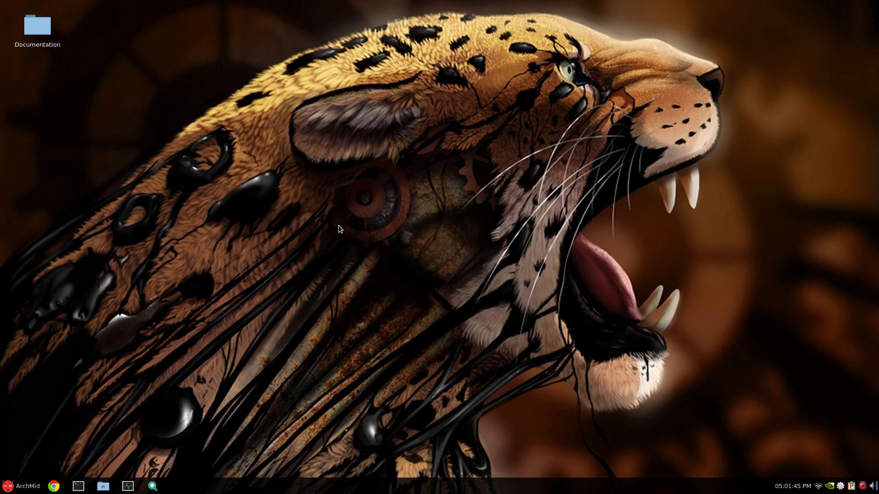